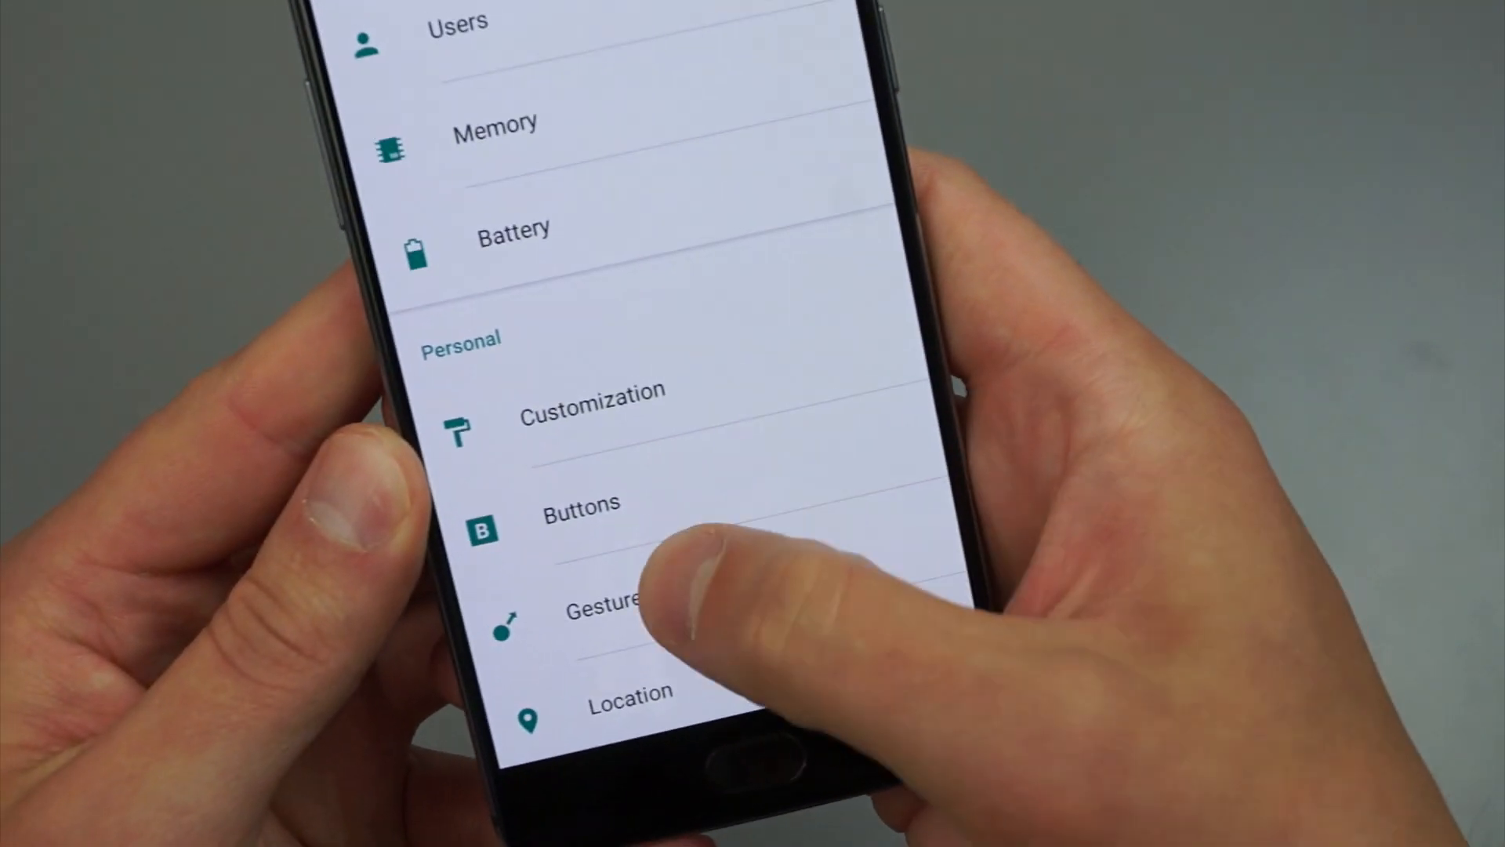
# Open the Buttons entry under Personal in Settings
pyautogui.click(603, 600)
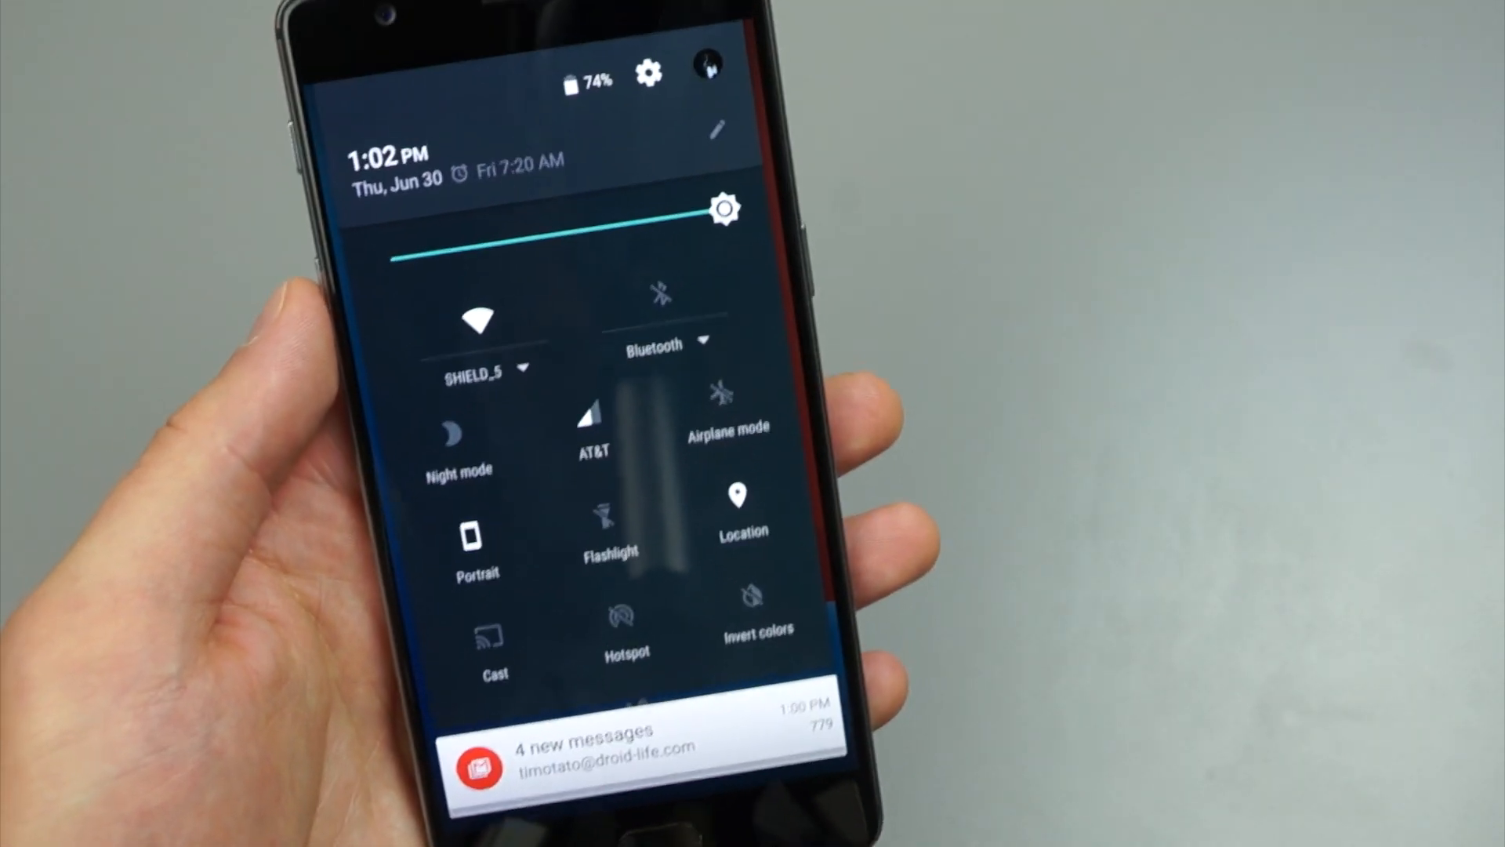
# Tap the Quick Settings gear icon to reach the full Settings list
pyautogui.click(716, 132)
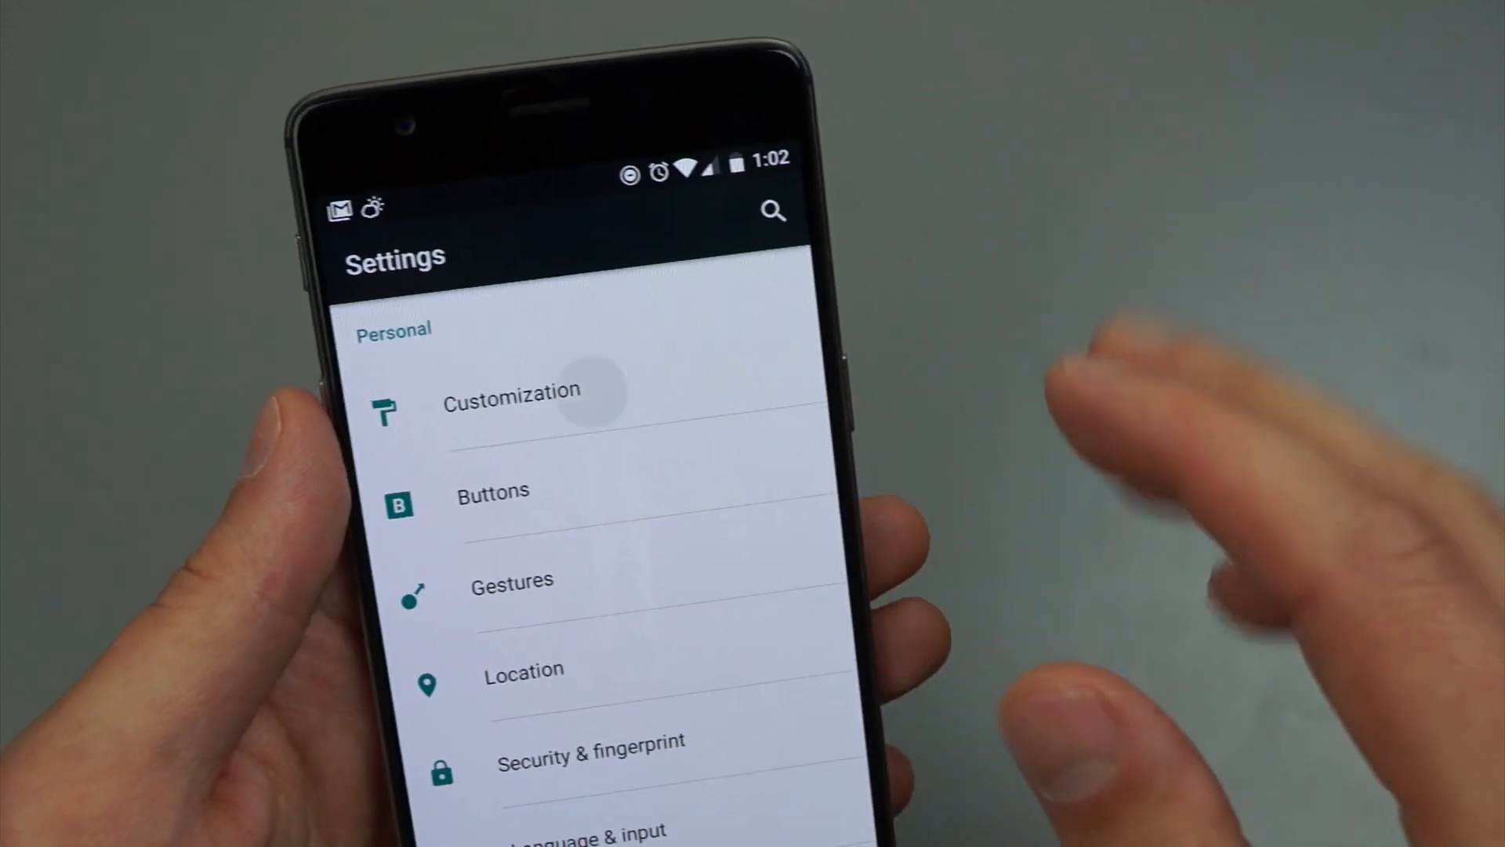
pyautogui.click(512, 403)
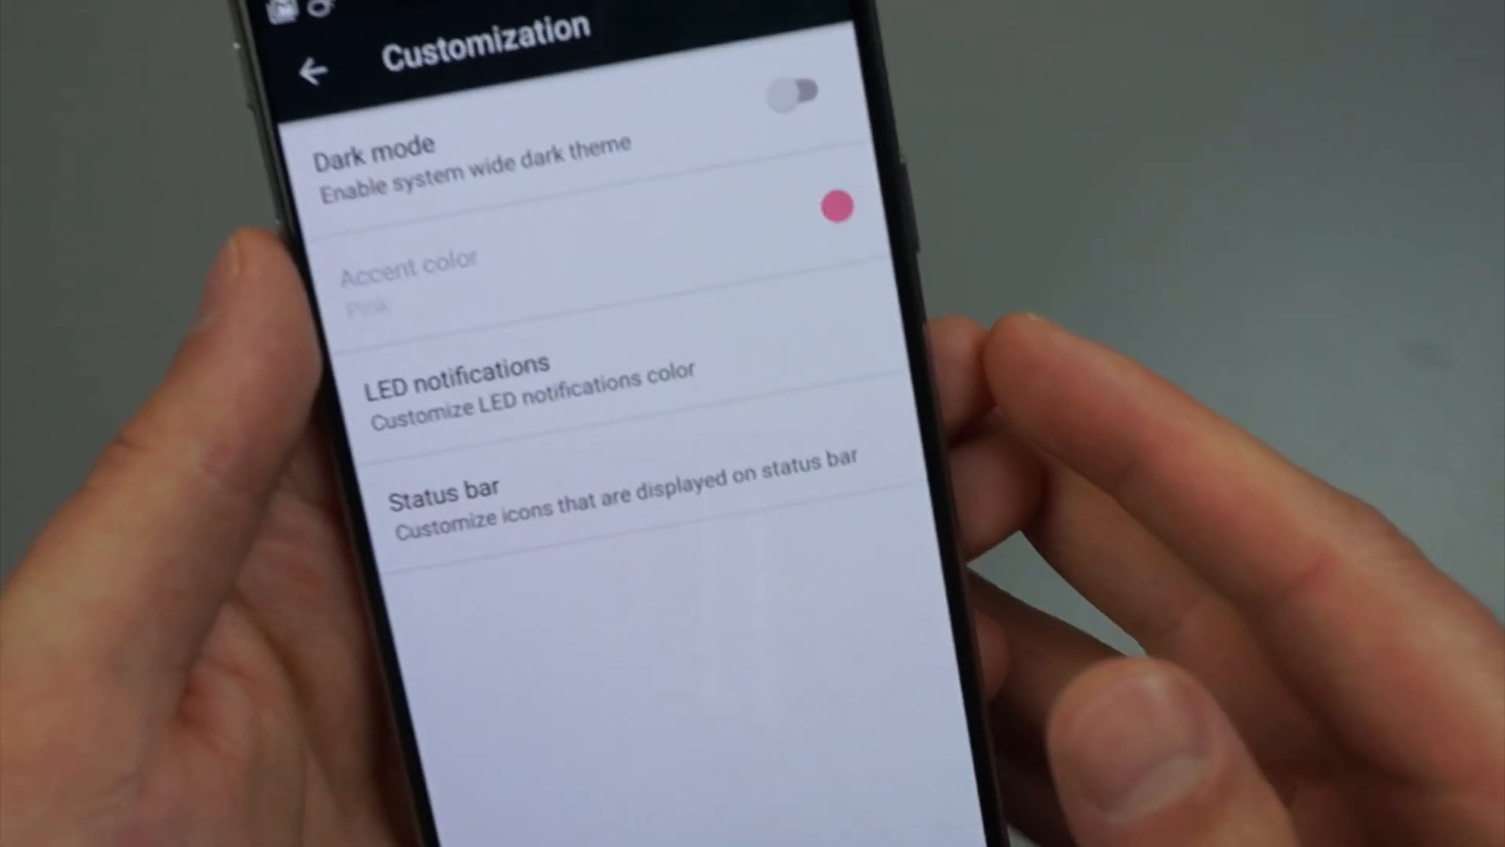
pyautogui.click(444, 486)
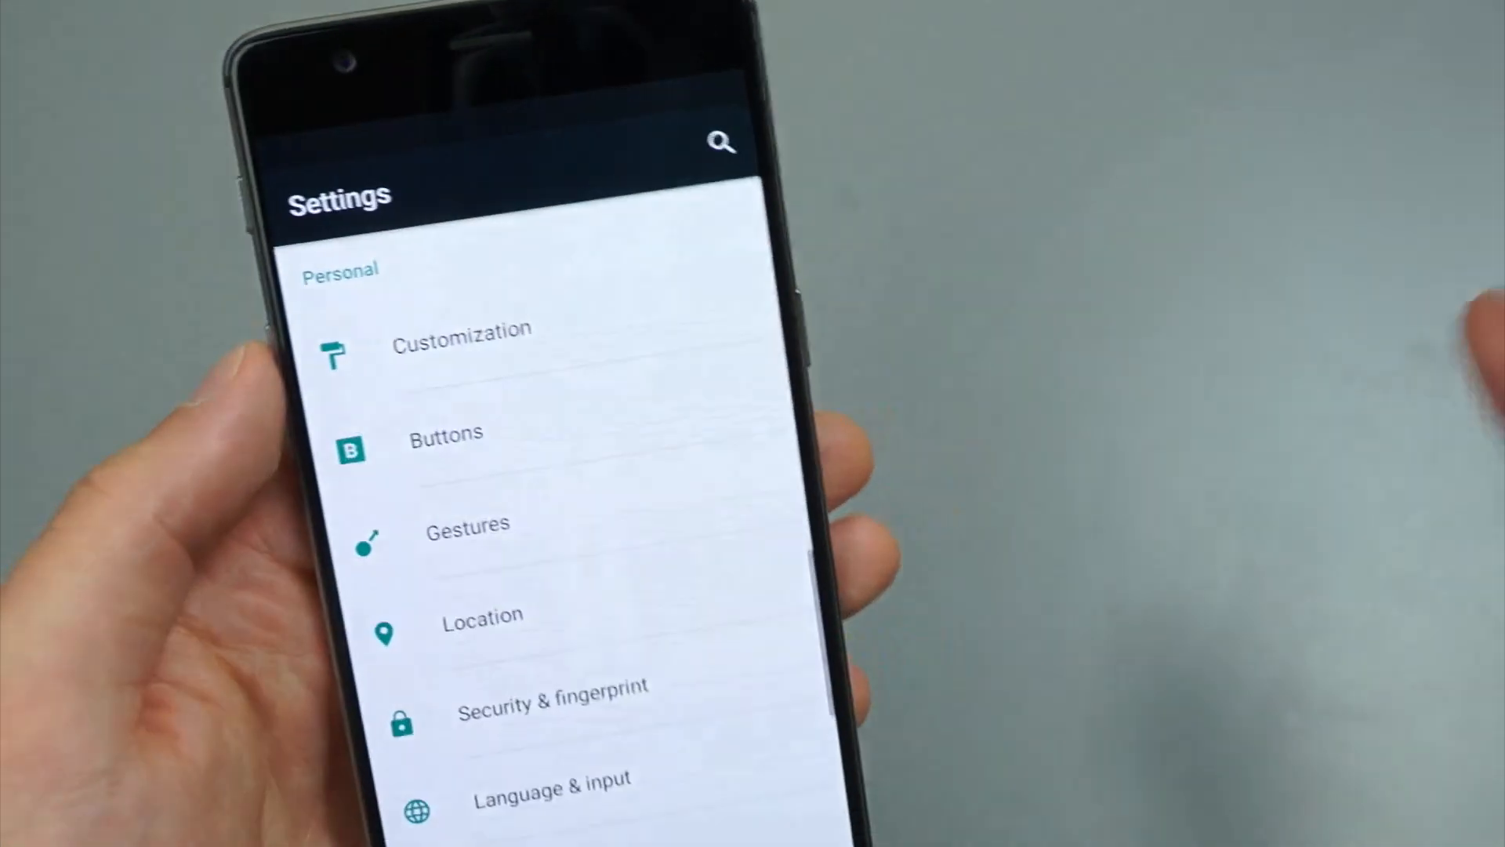
pyautogui.scroll(-3)
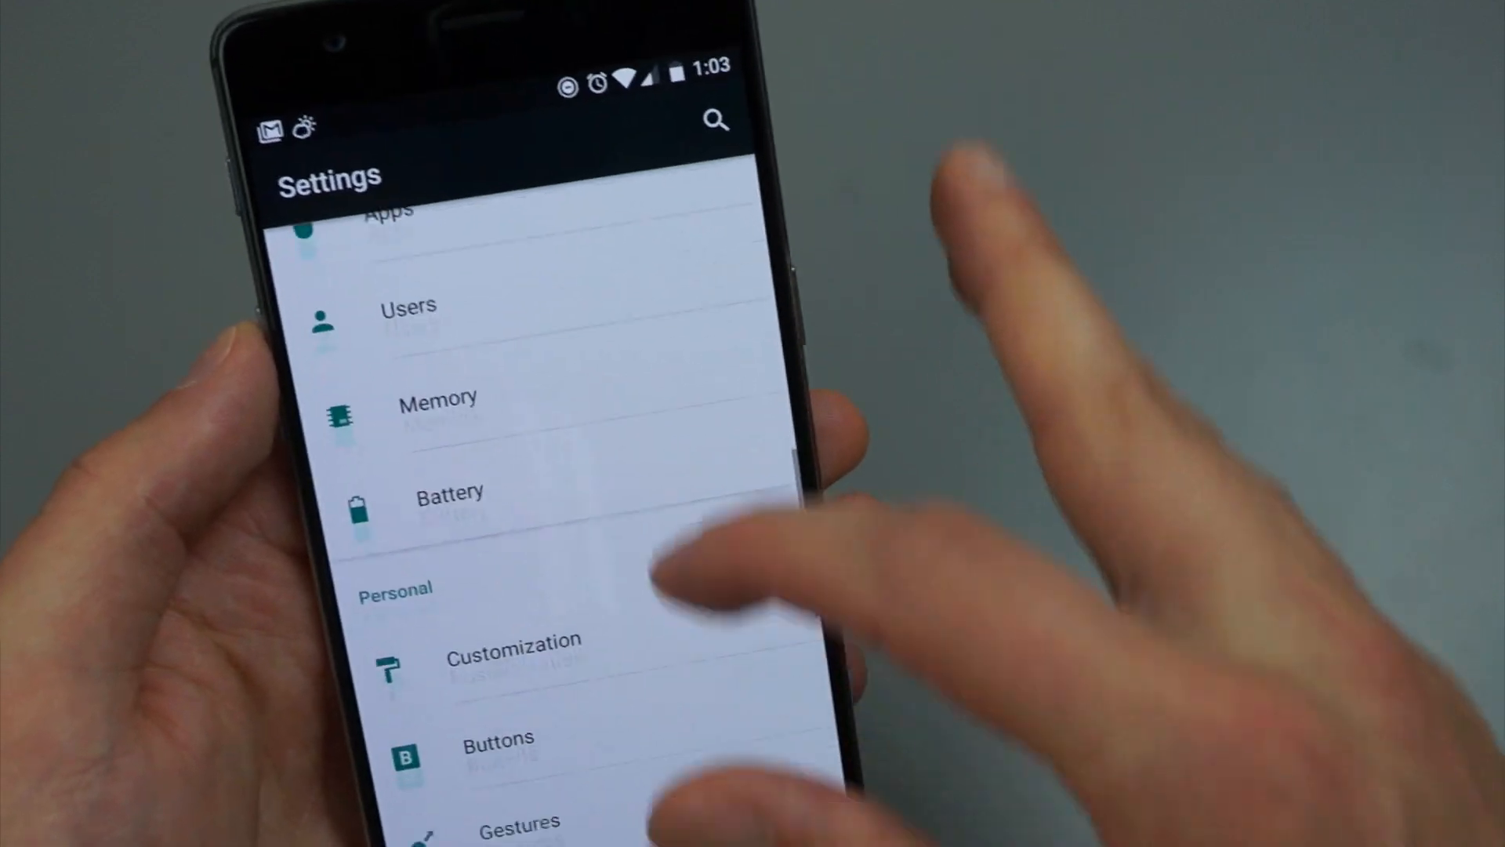
pyautogui.scroll(-3)
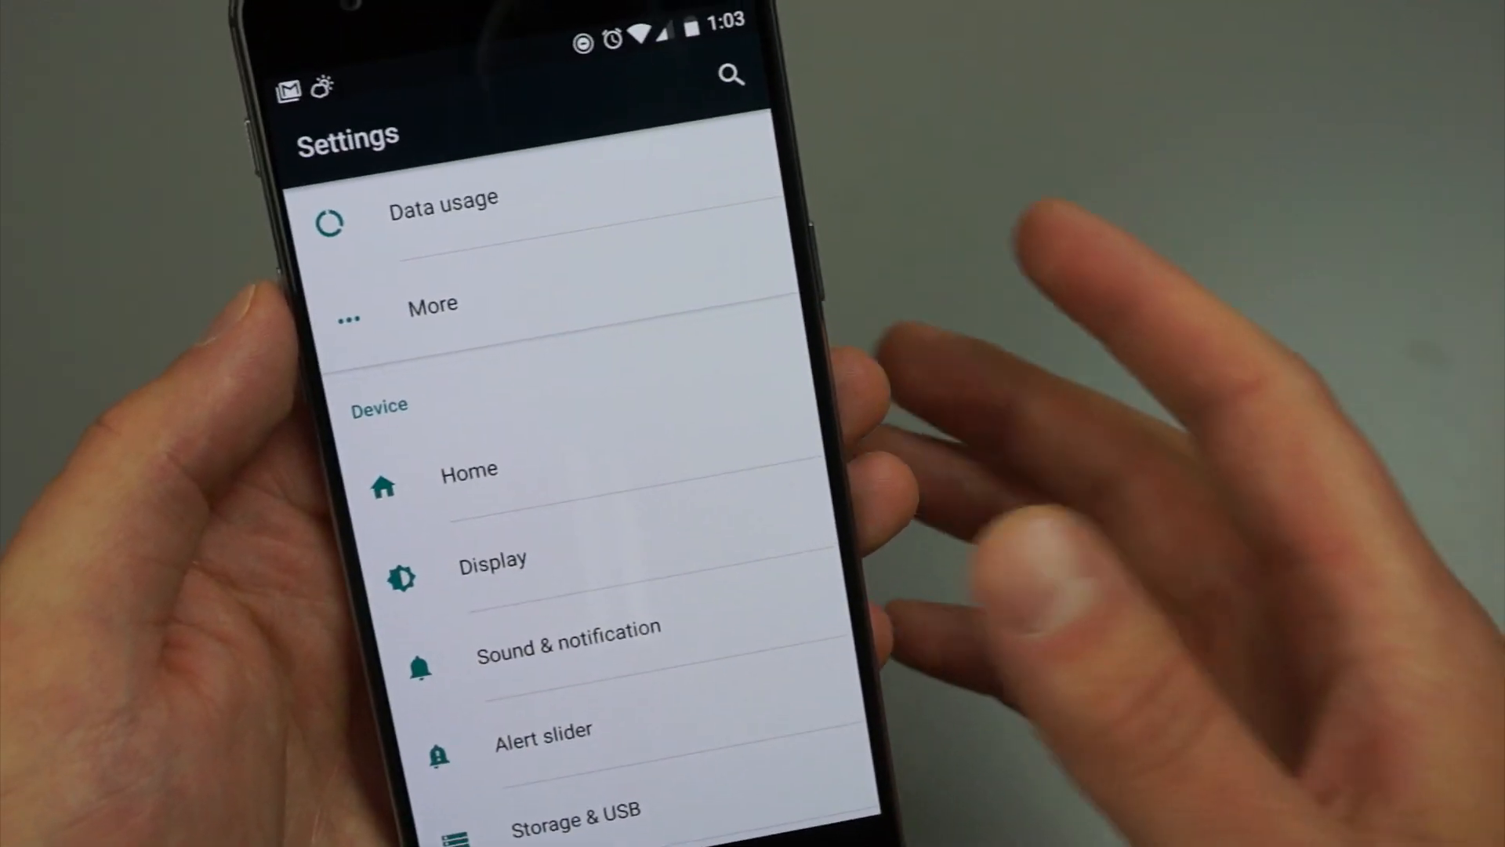
pyautogui.click(492, 561)
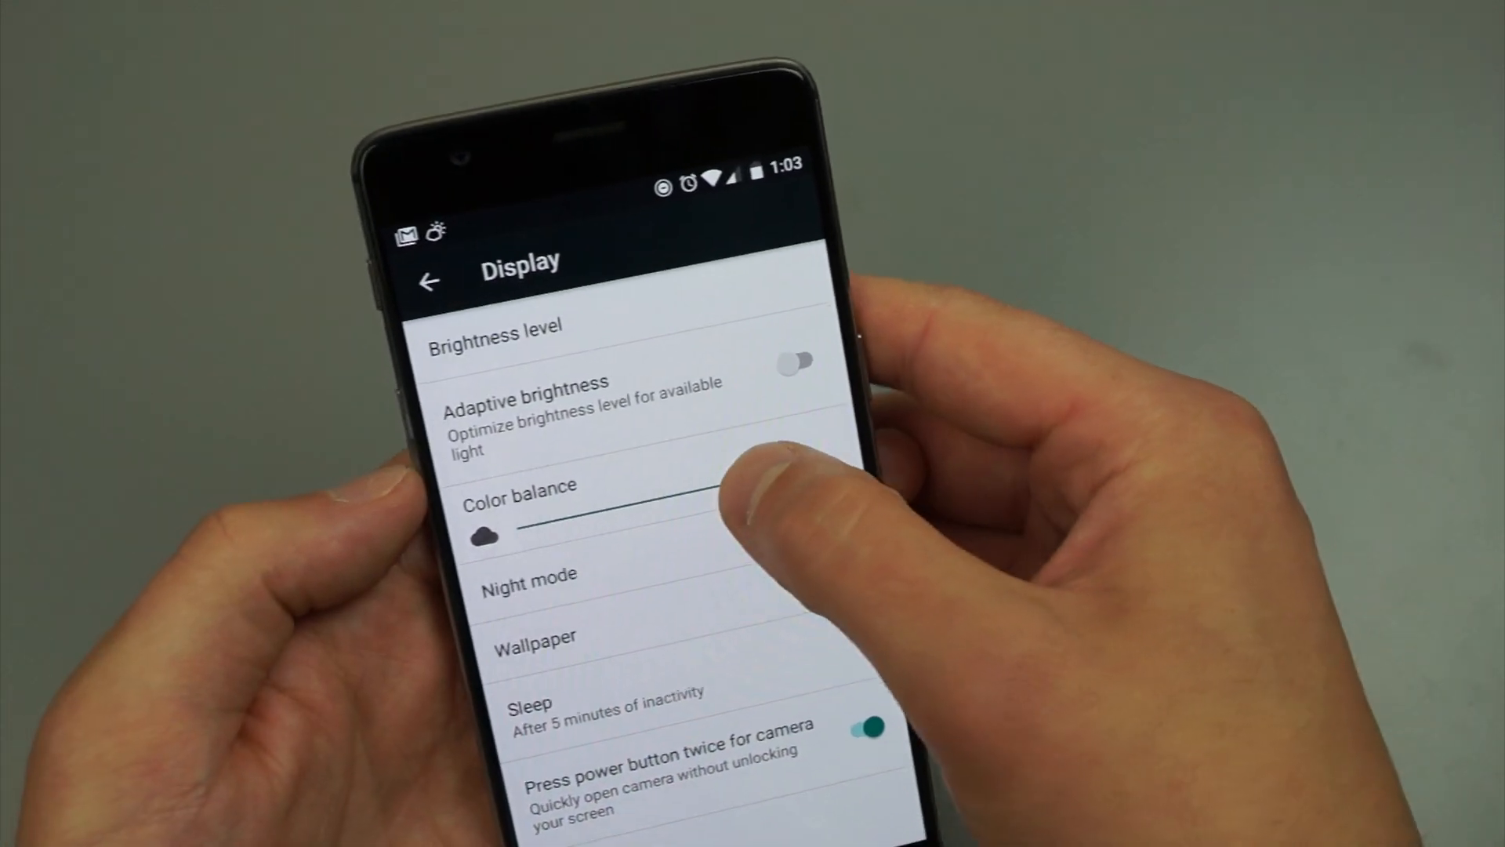
pyautogui.scroll(-3)
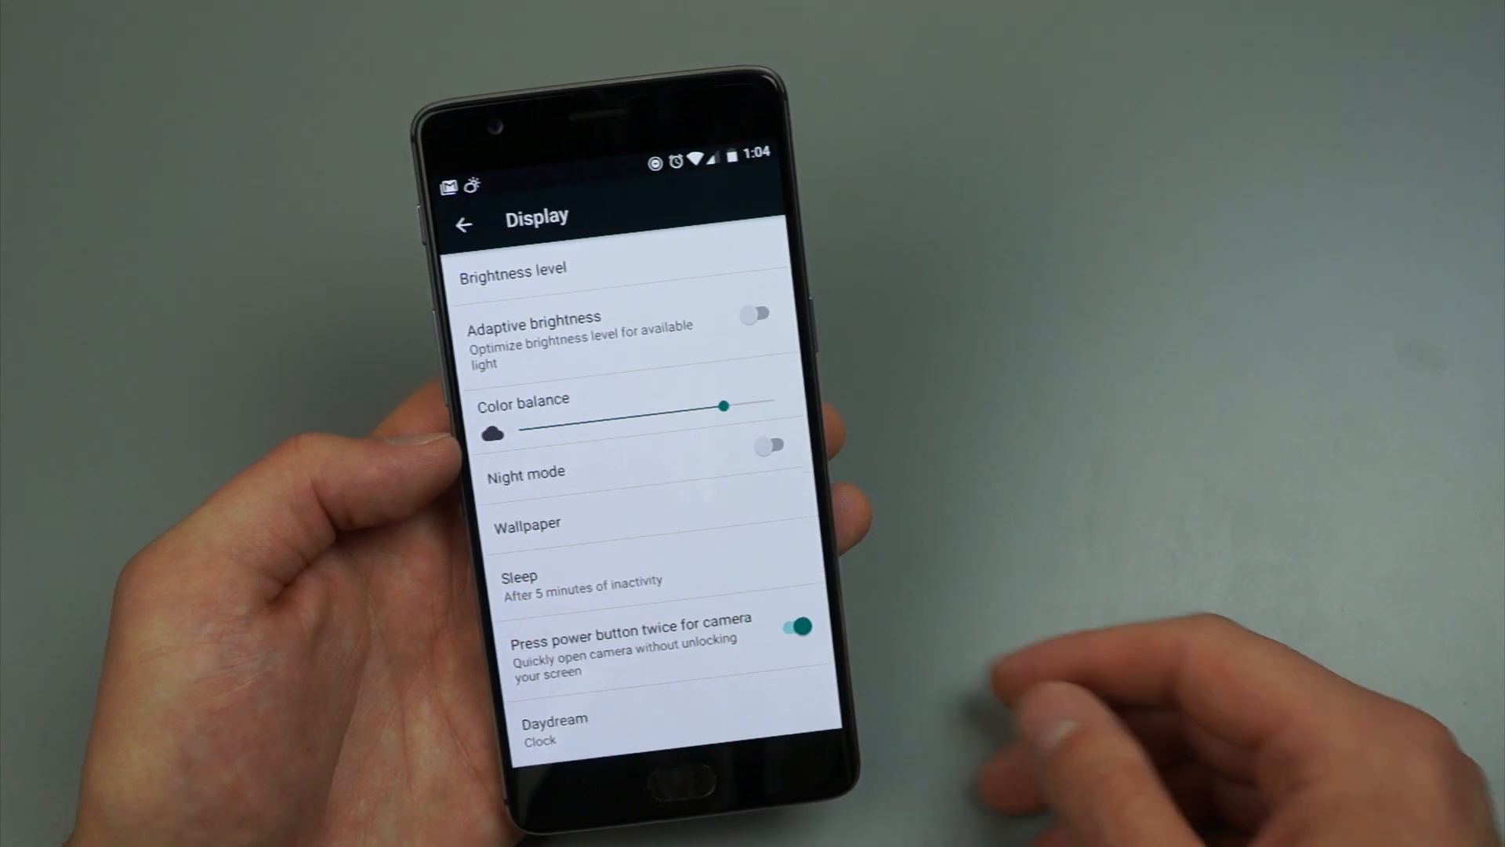
pyautogui.click(465, 225)
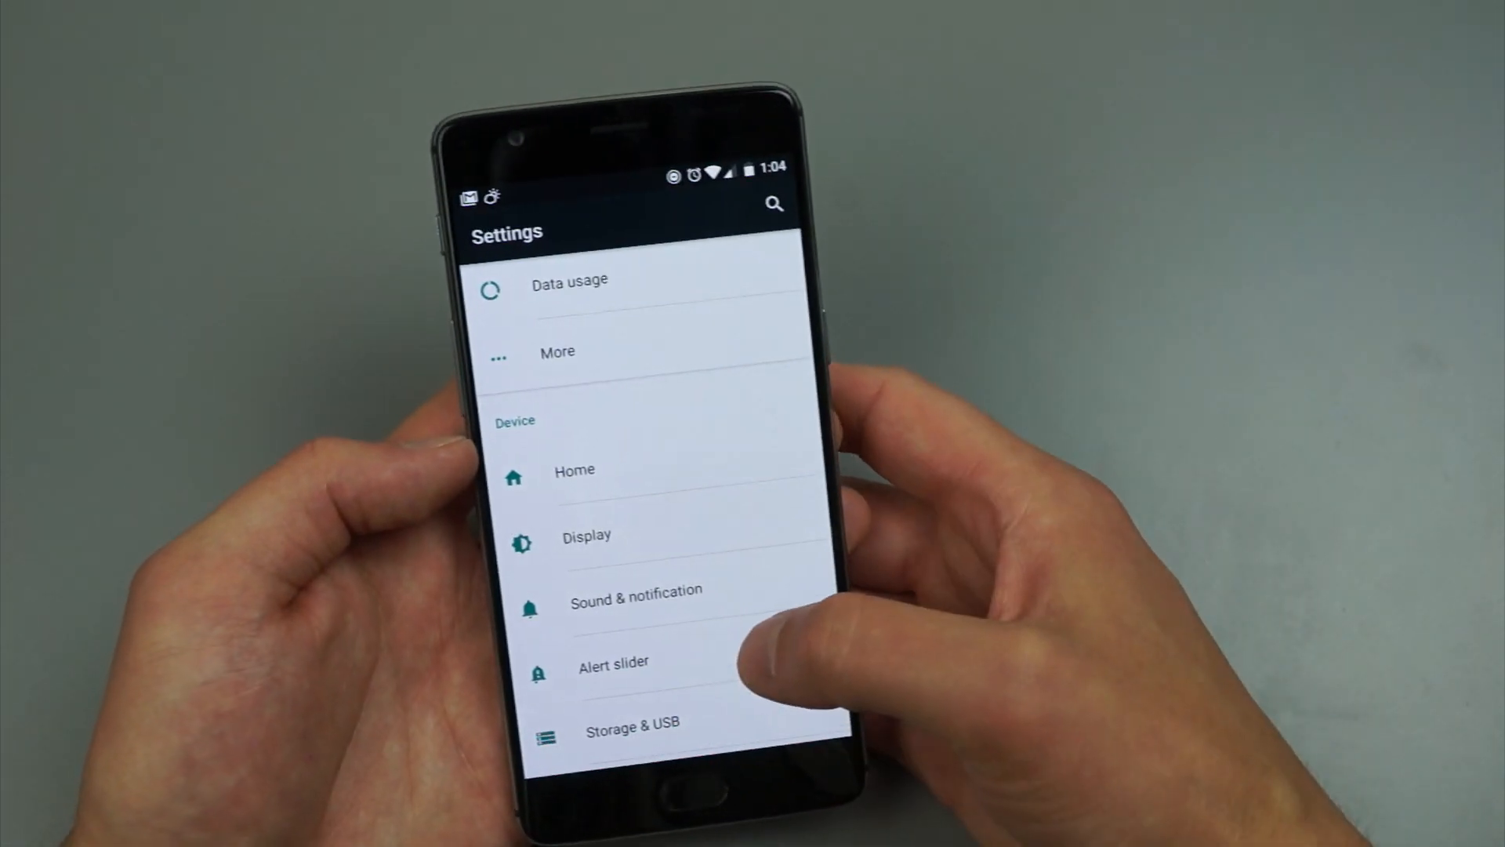
# Go to Customization under Personal and switch the Dark mode toggle on
pyautogui.scroll(-3)
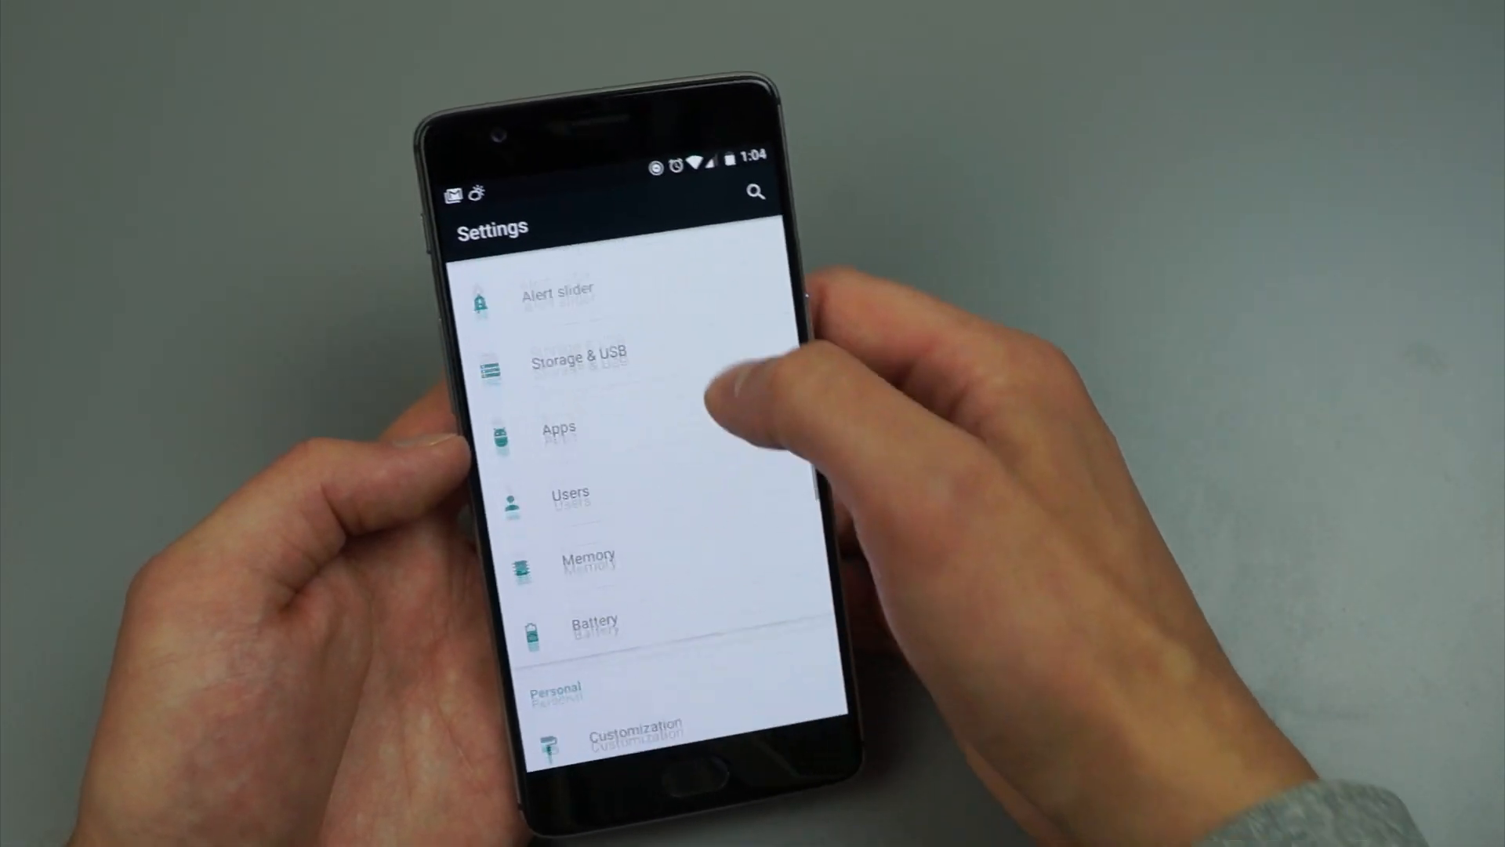
pyautogui.scroll(-3)
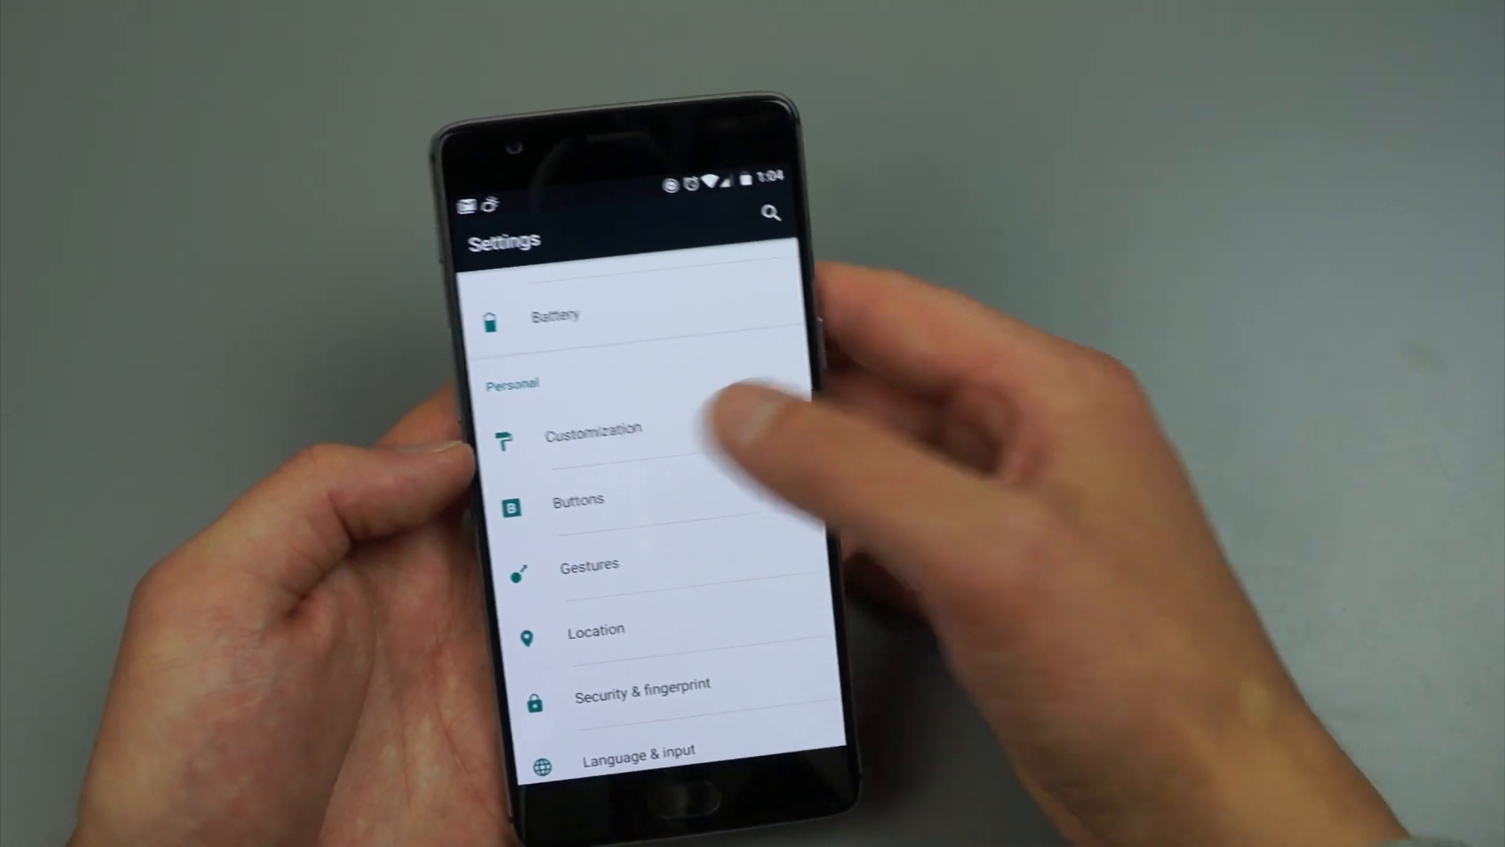
pyautogui.click(594, 431)
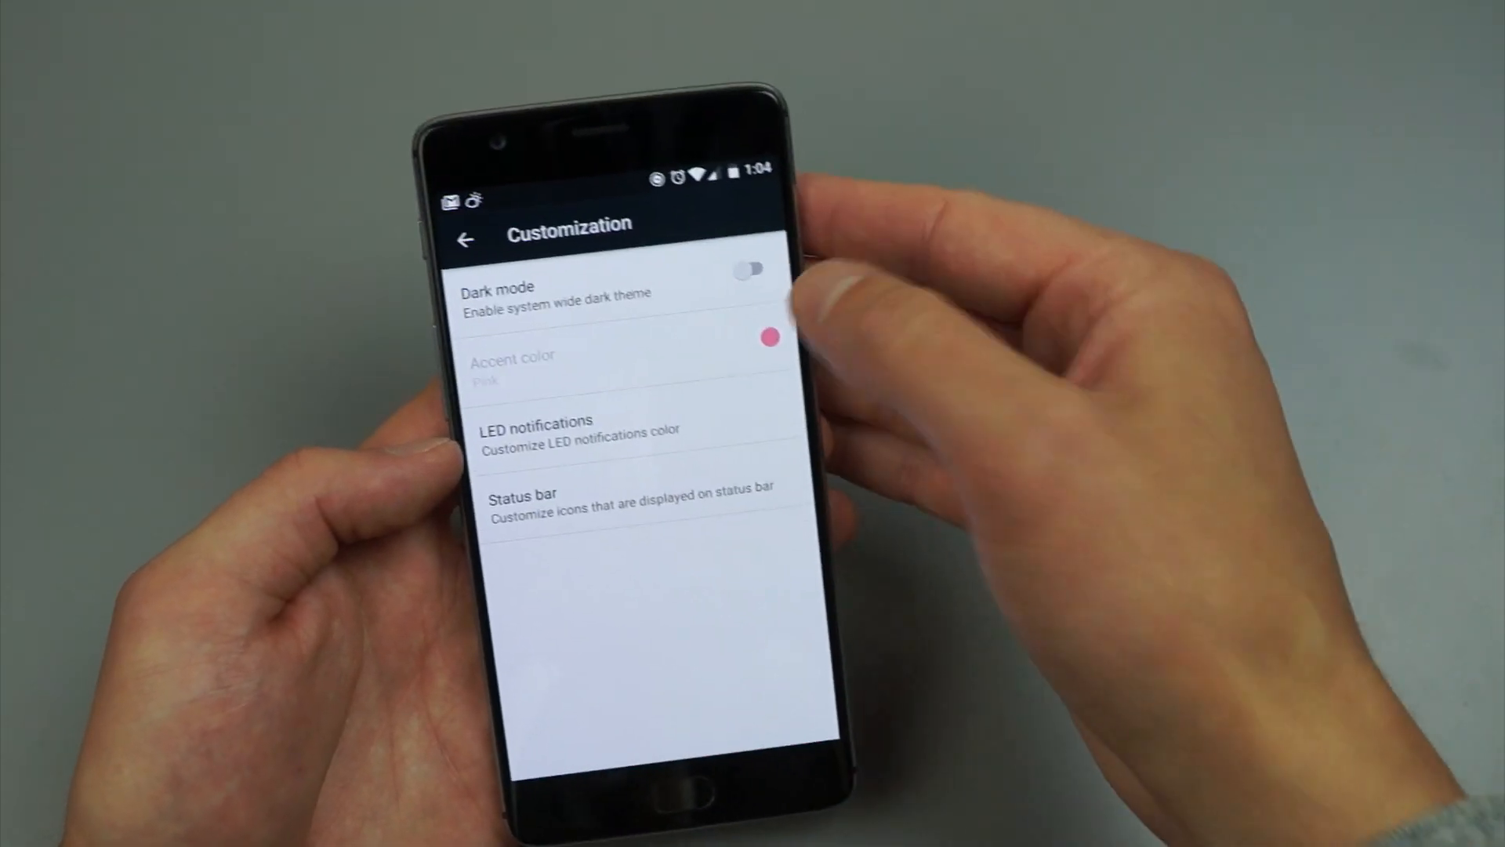
pyautogui.click(748, 276)
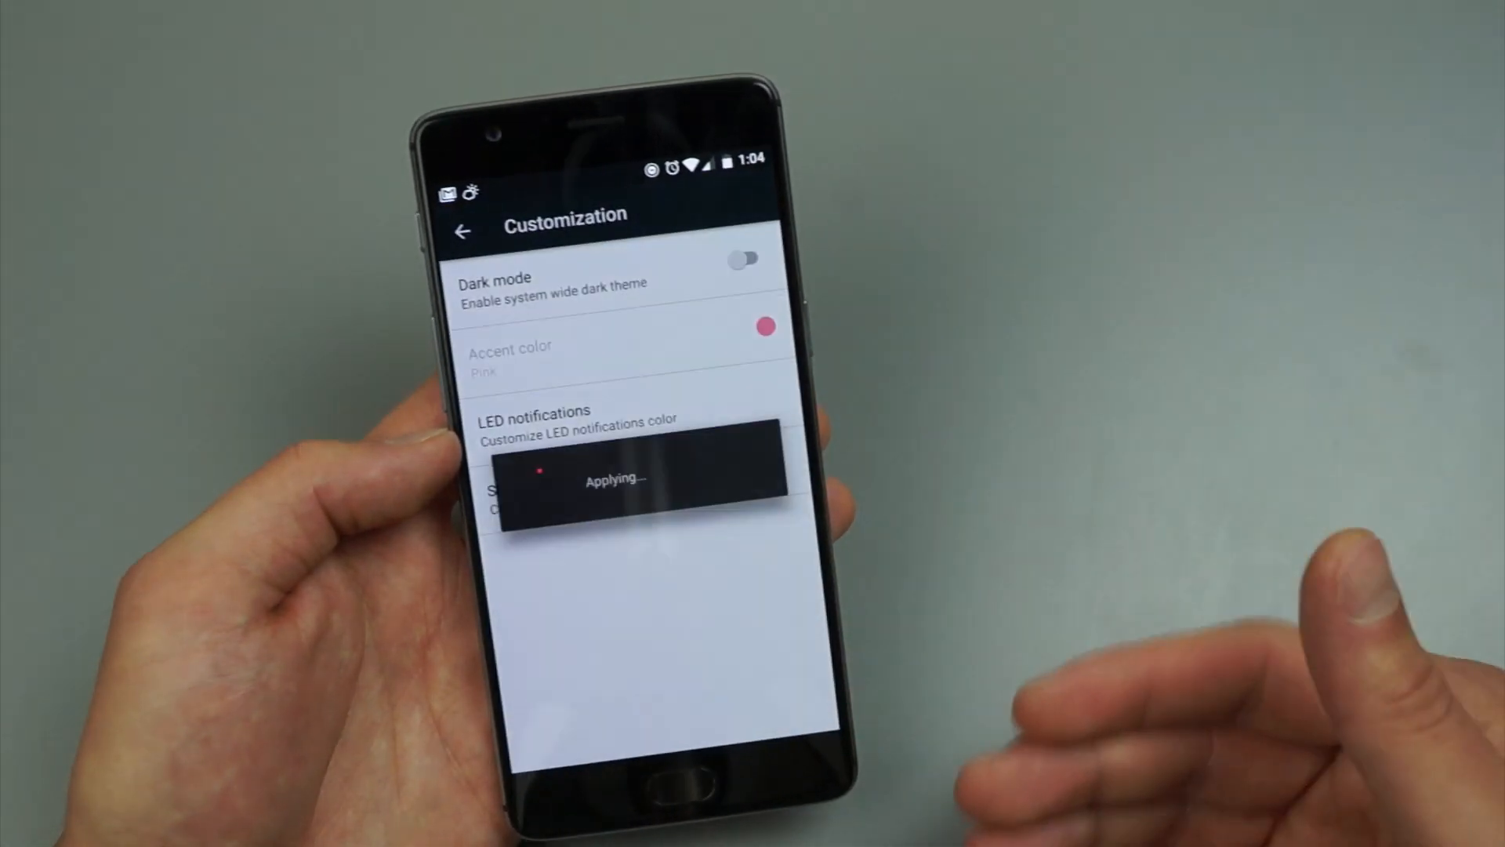
pyautogui.click(744, 257)
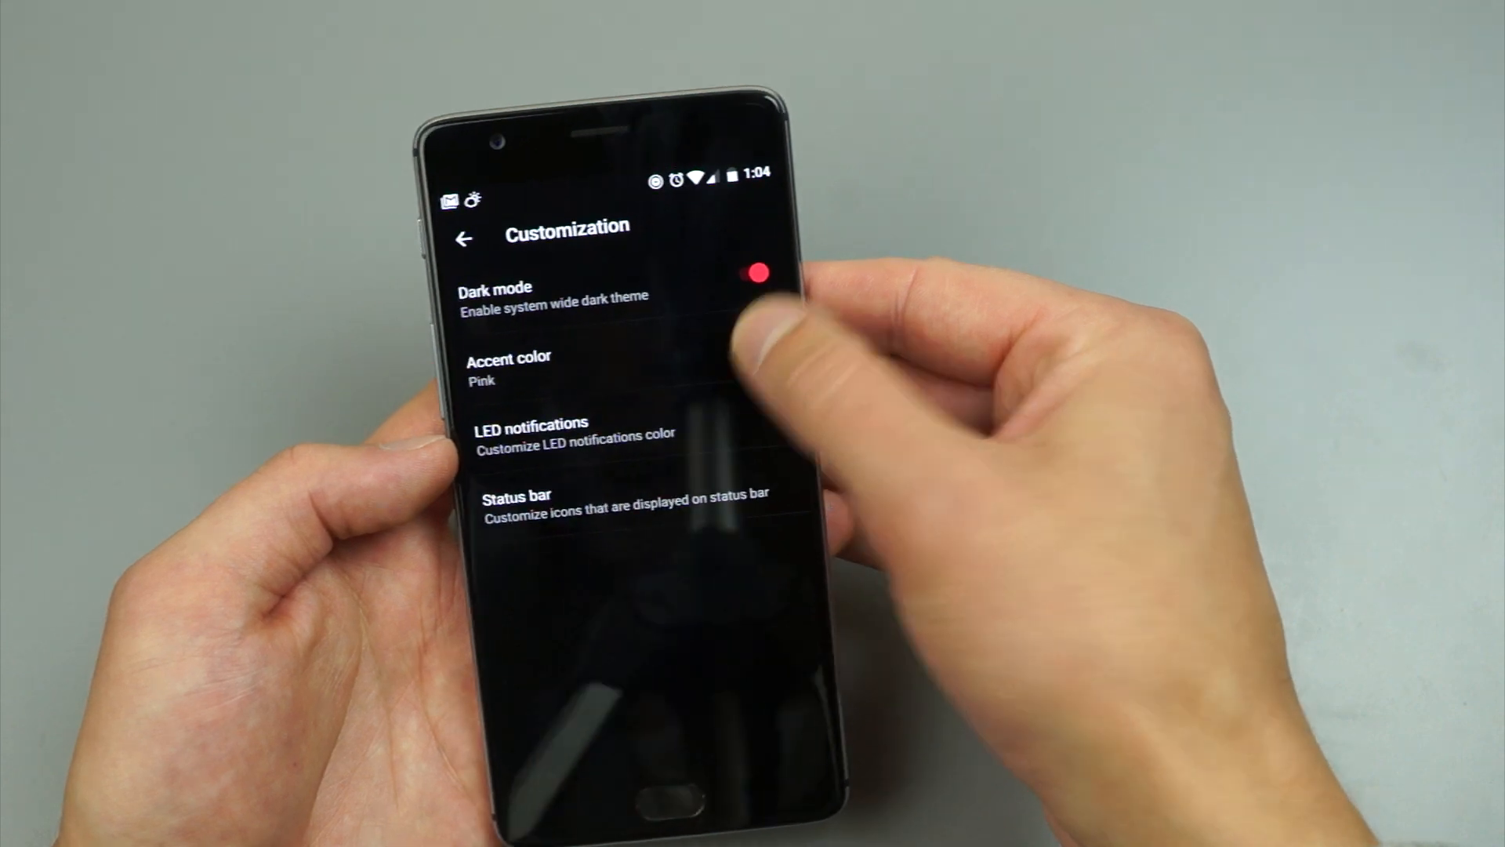
pyautogui.click(512, 368)
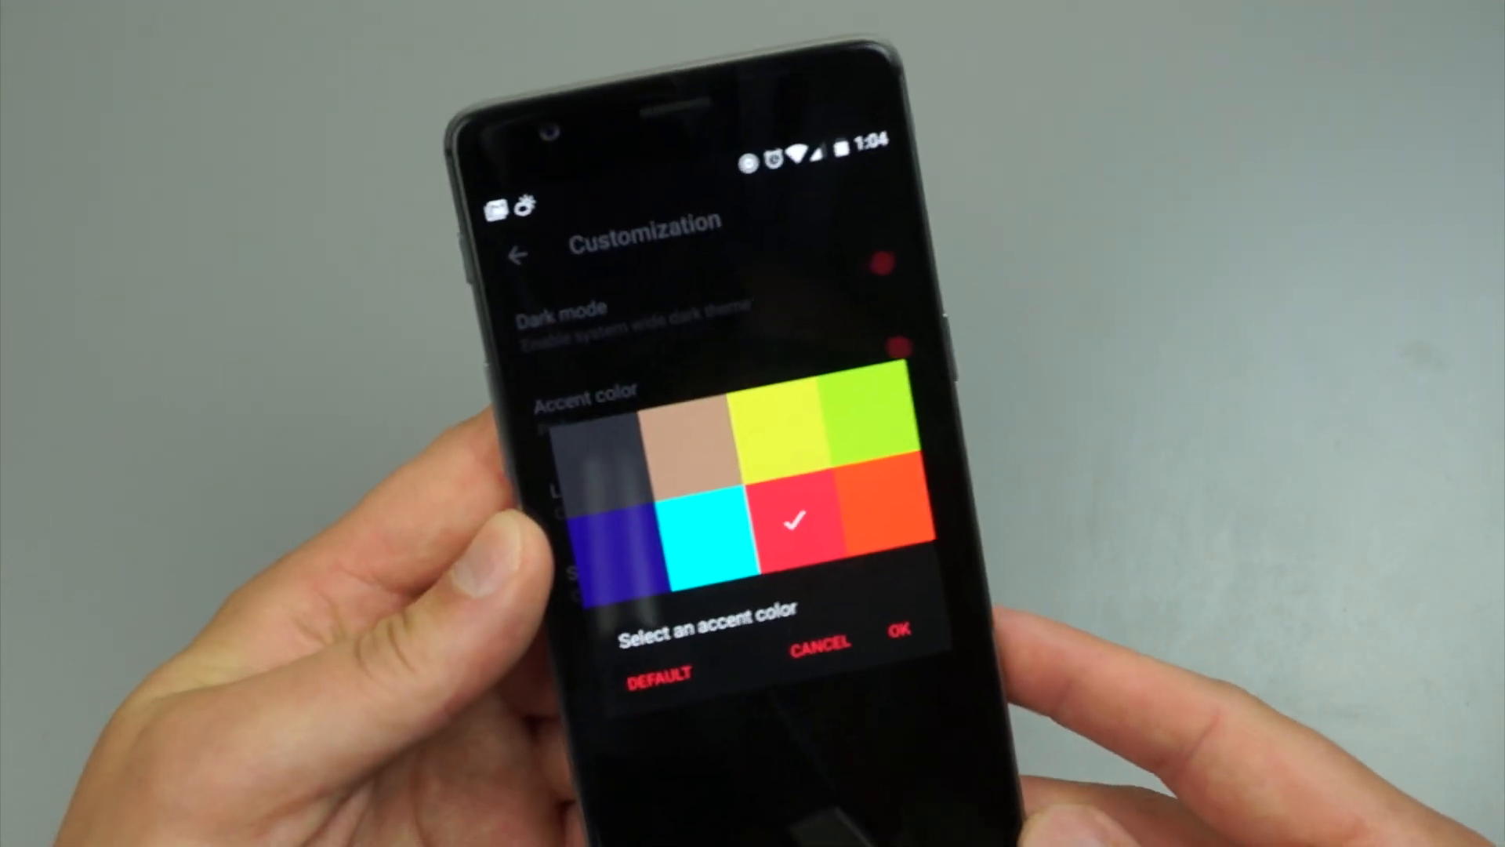
# Choose the cyan (Turquoise) accent swatch and return to the Customization screen
pyautogui.click(727, 574)
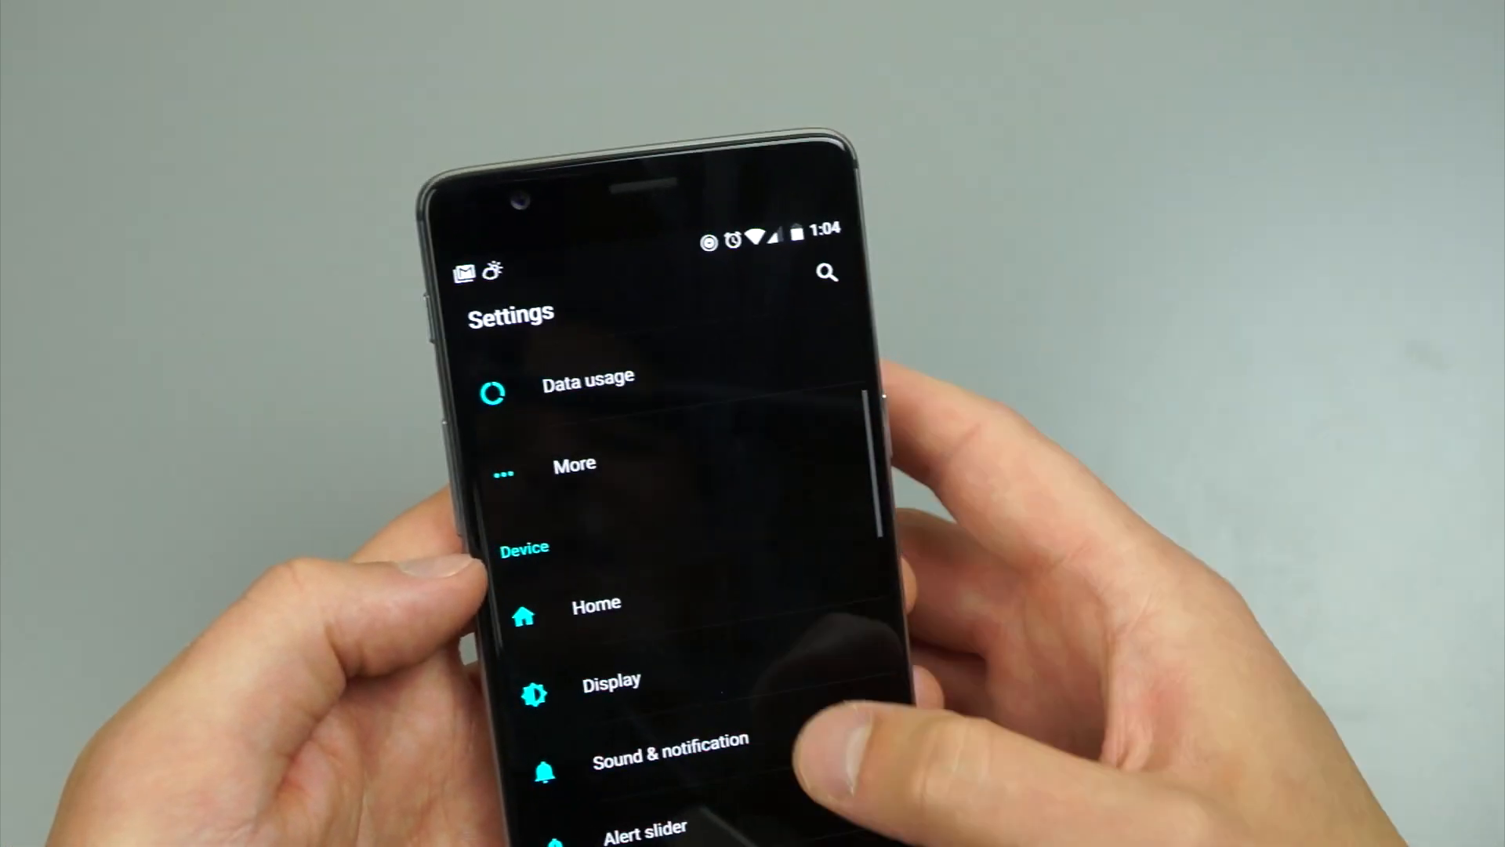
pyautogui.scroll(-3)
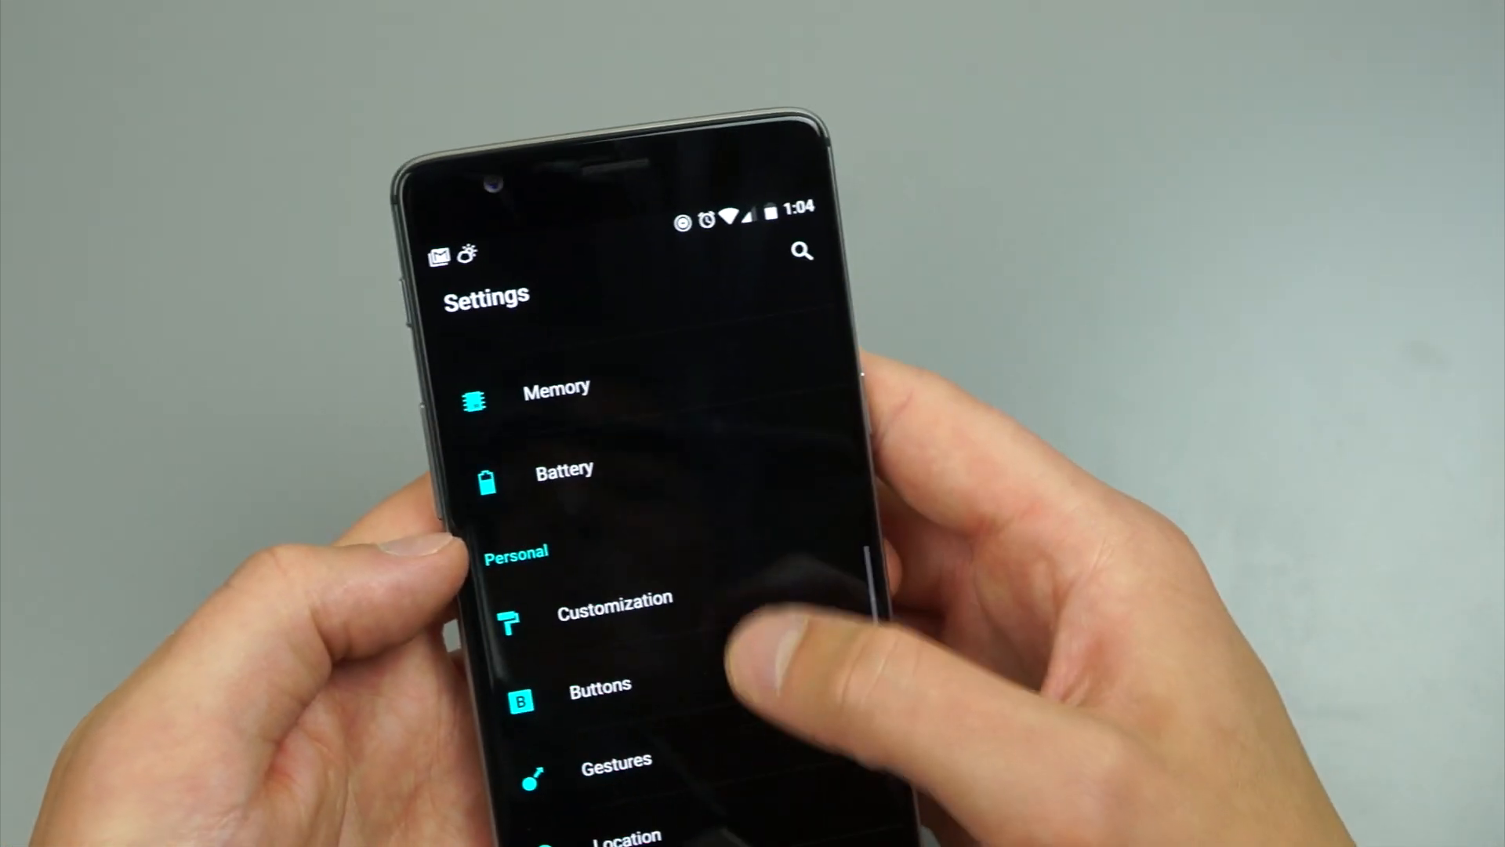
pyautogui.click(615, 619)
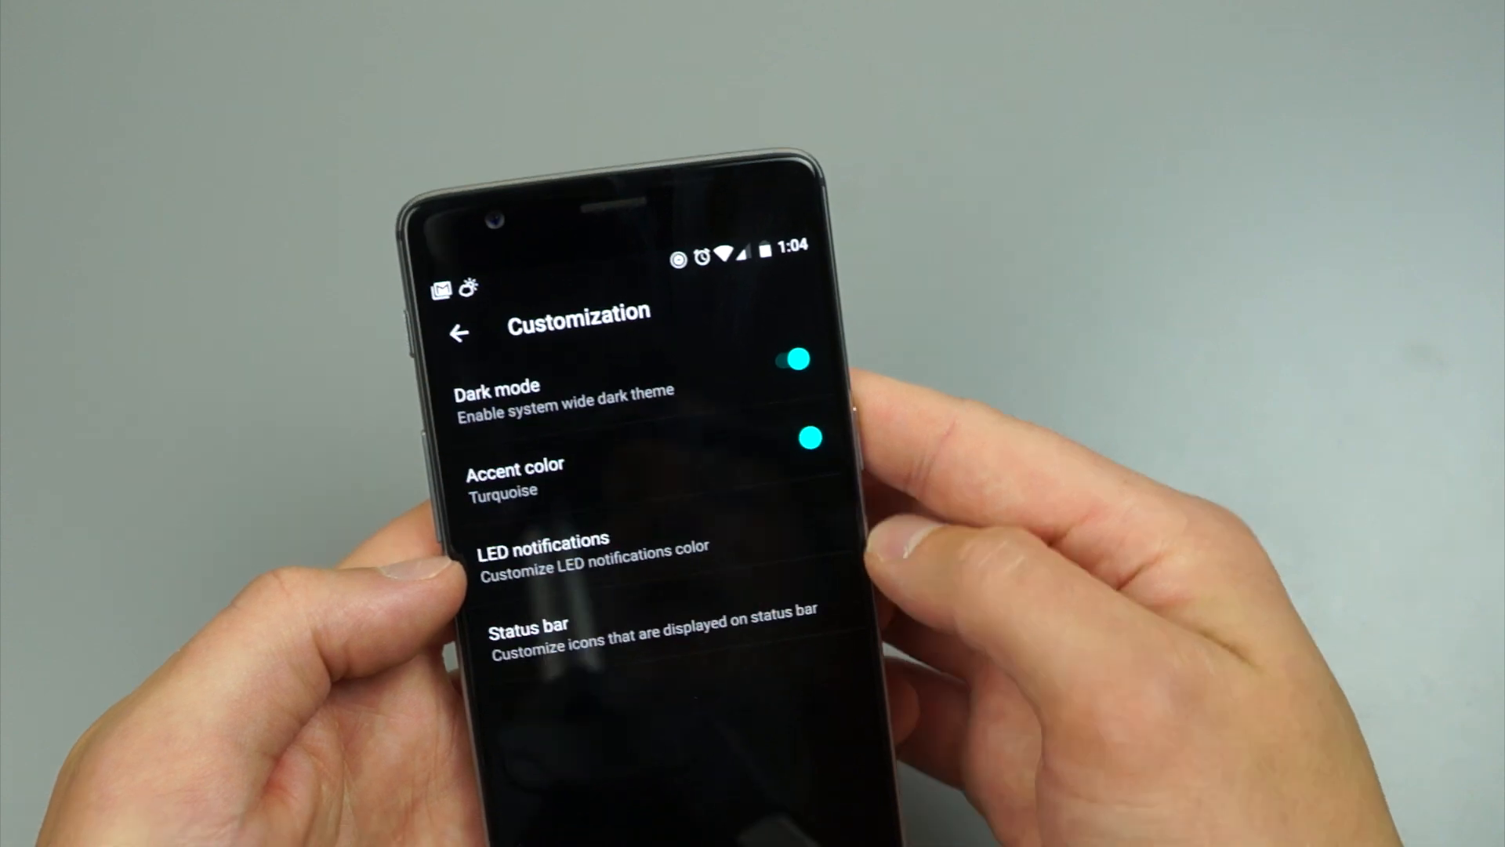
# Switch Dark mode off in Customization, keeping the Turquoise accent
pyautogui.click(795, 359)
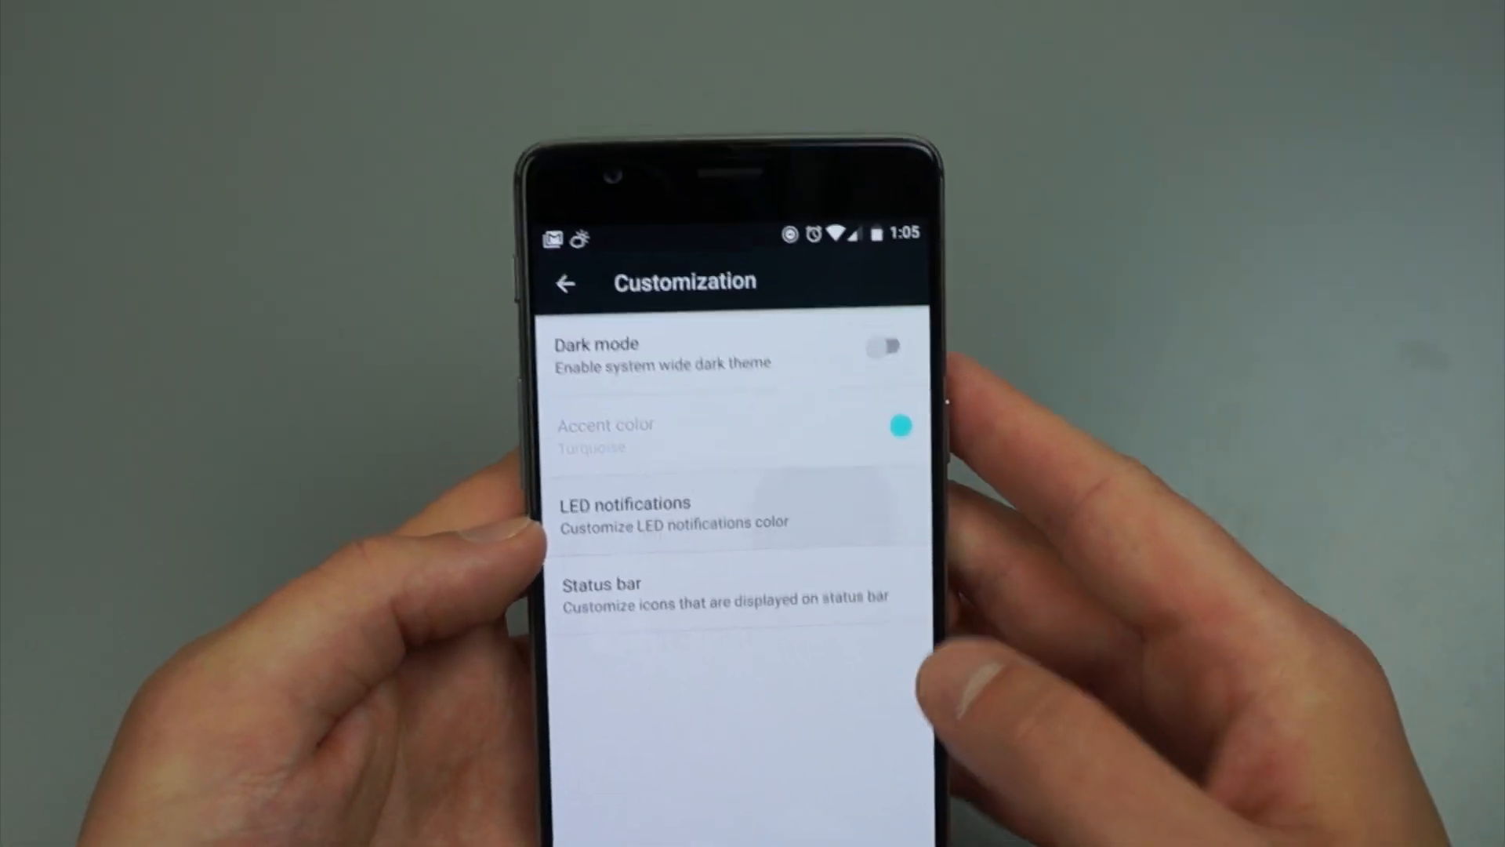
pyautogui.click(625, 512)
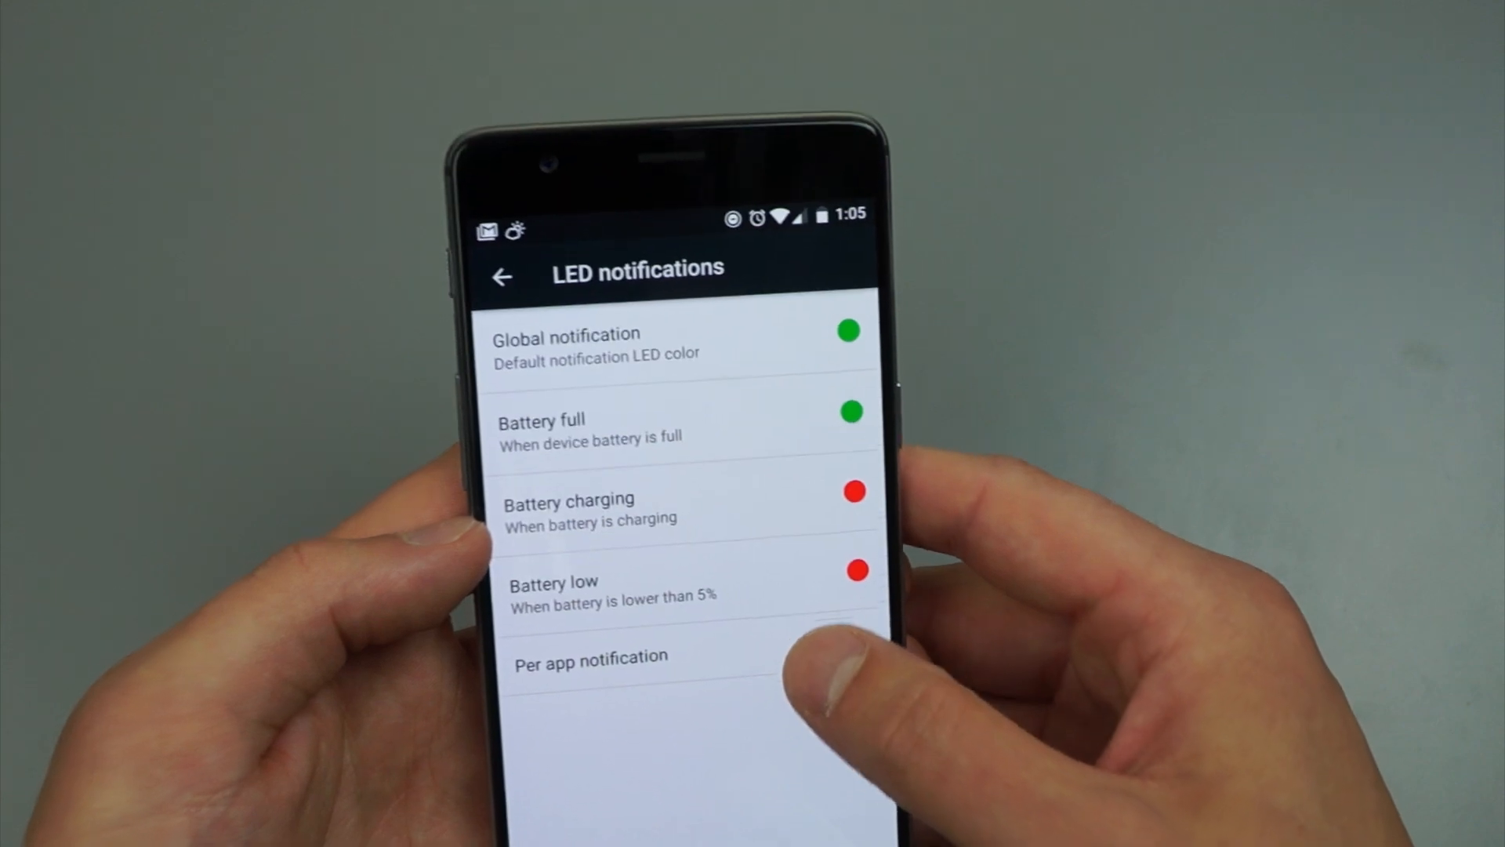
pyautogui.click(591, 655)
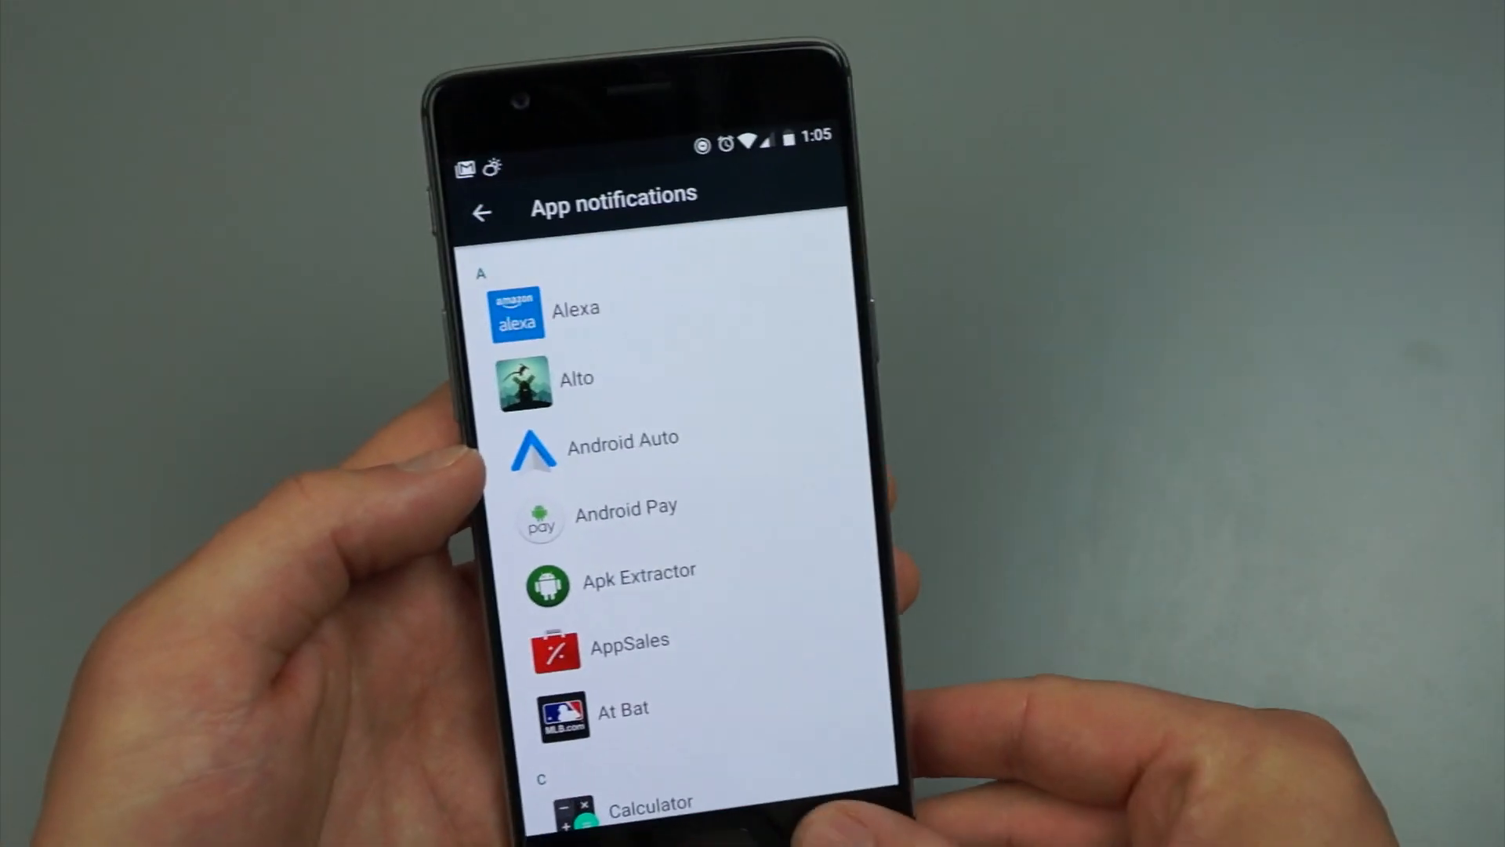
pyautogui.click(483, 212)
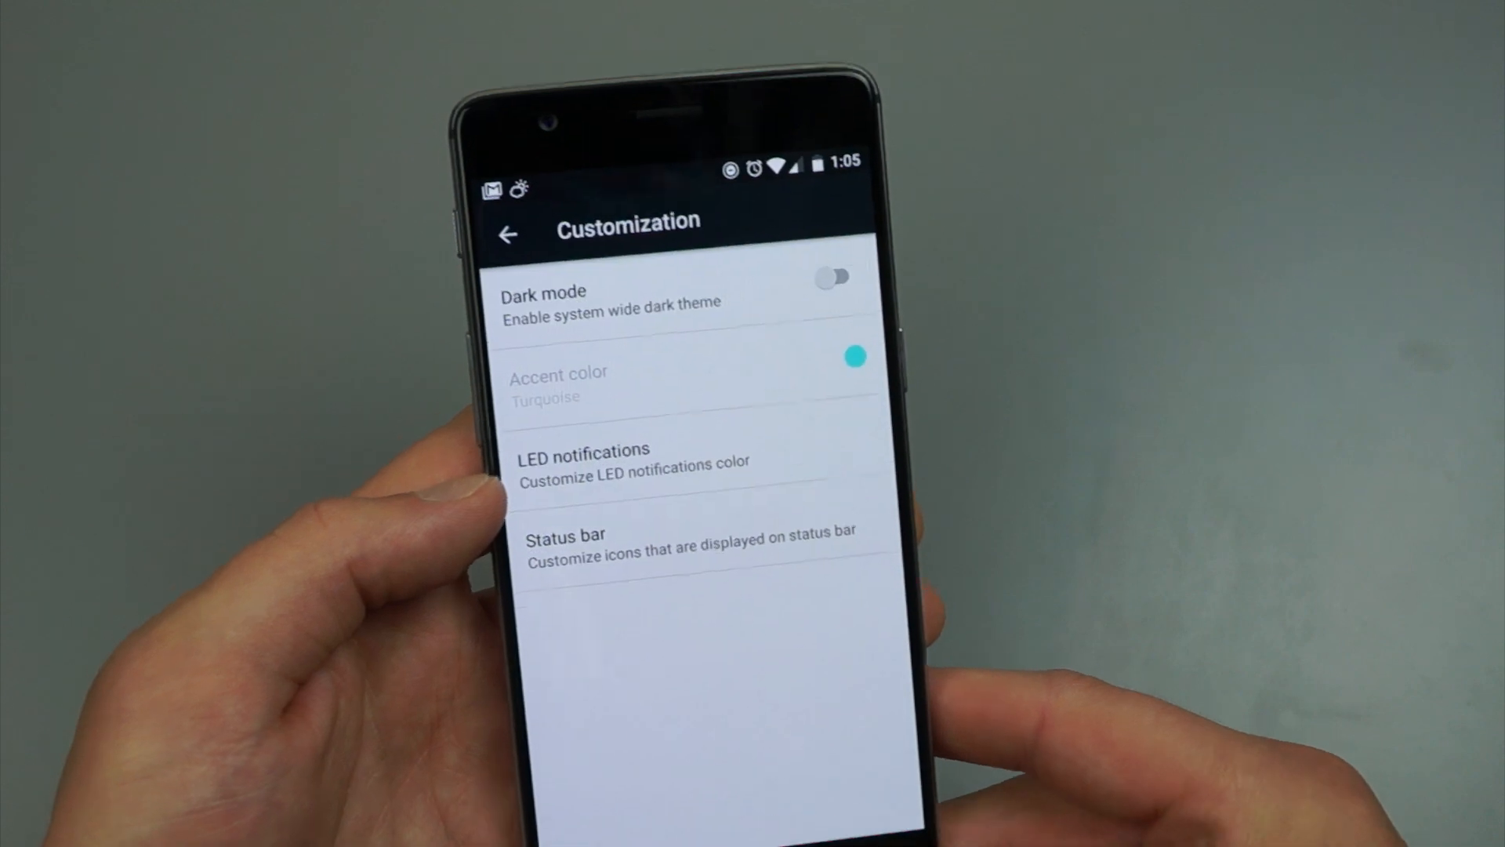
# Return to the main Settings list and open Buttons under Personal
pyautogui.click(508, 234)
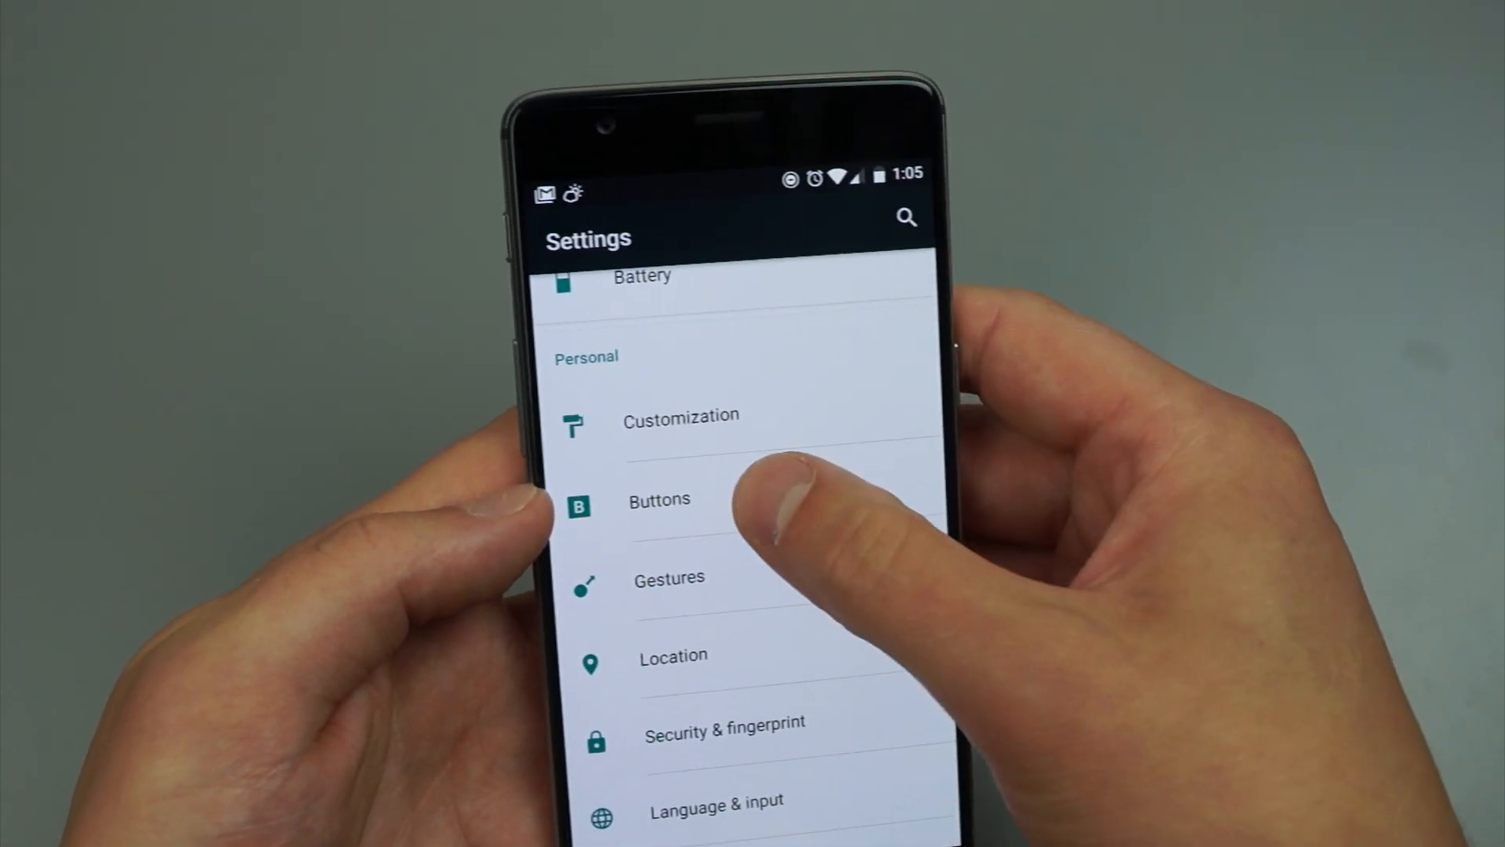
pyautogui.click(659, 500)
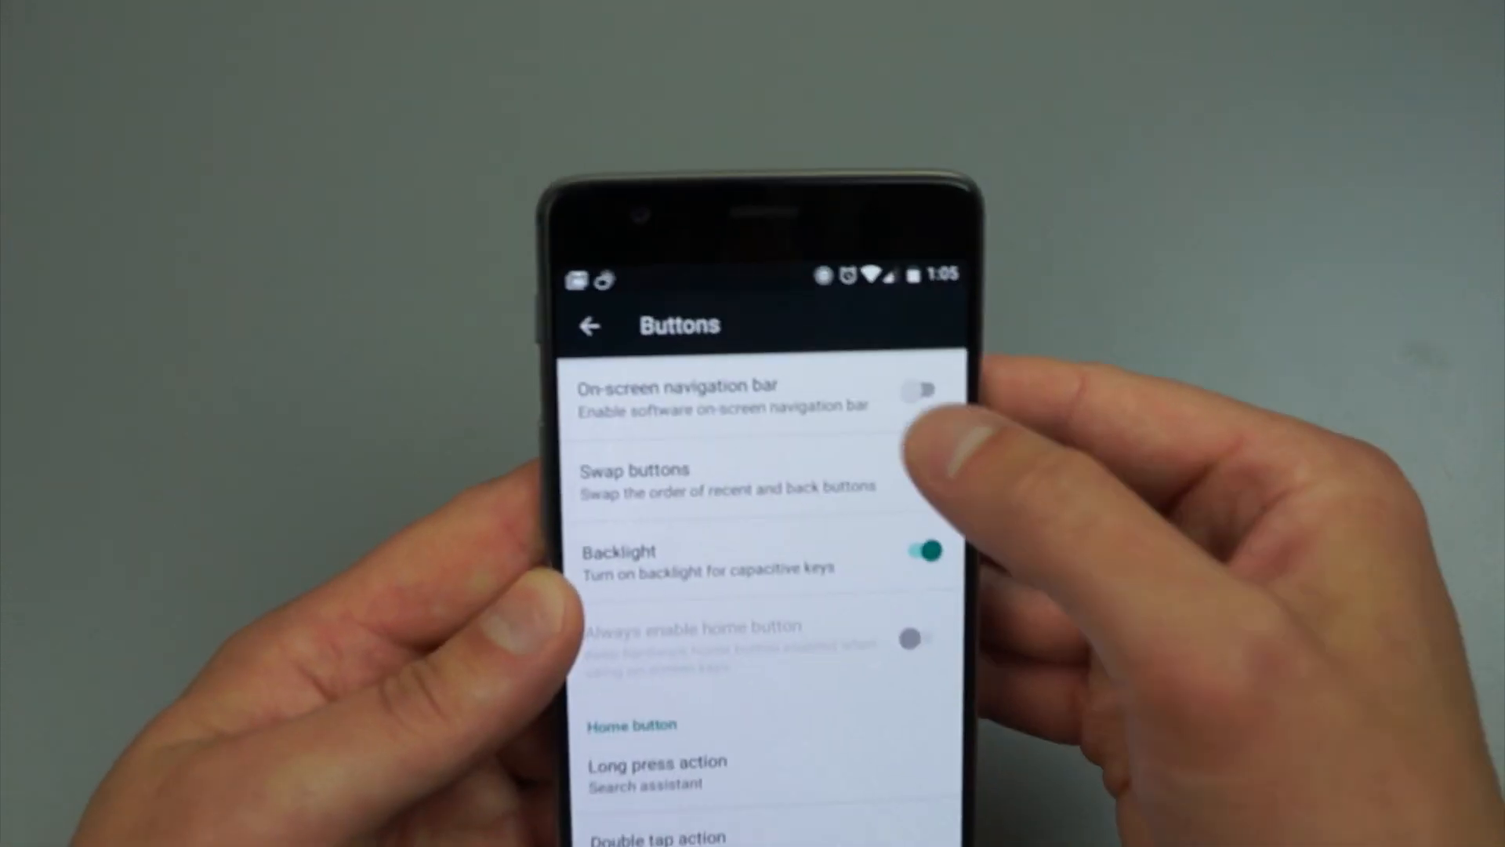
# Test the on-screen navigation bar, then keep hardware keys with swapped buttons and backlight
pyautogui.click(916, 389)
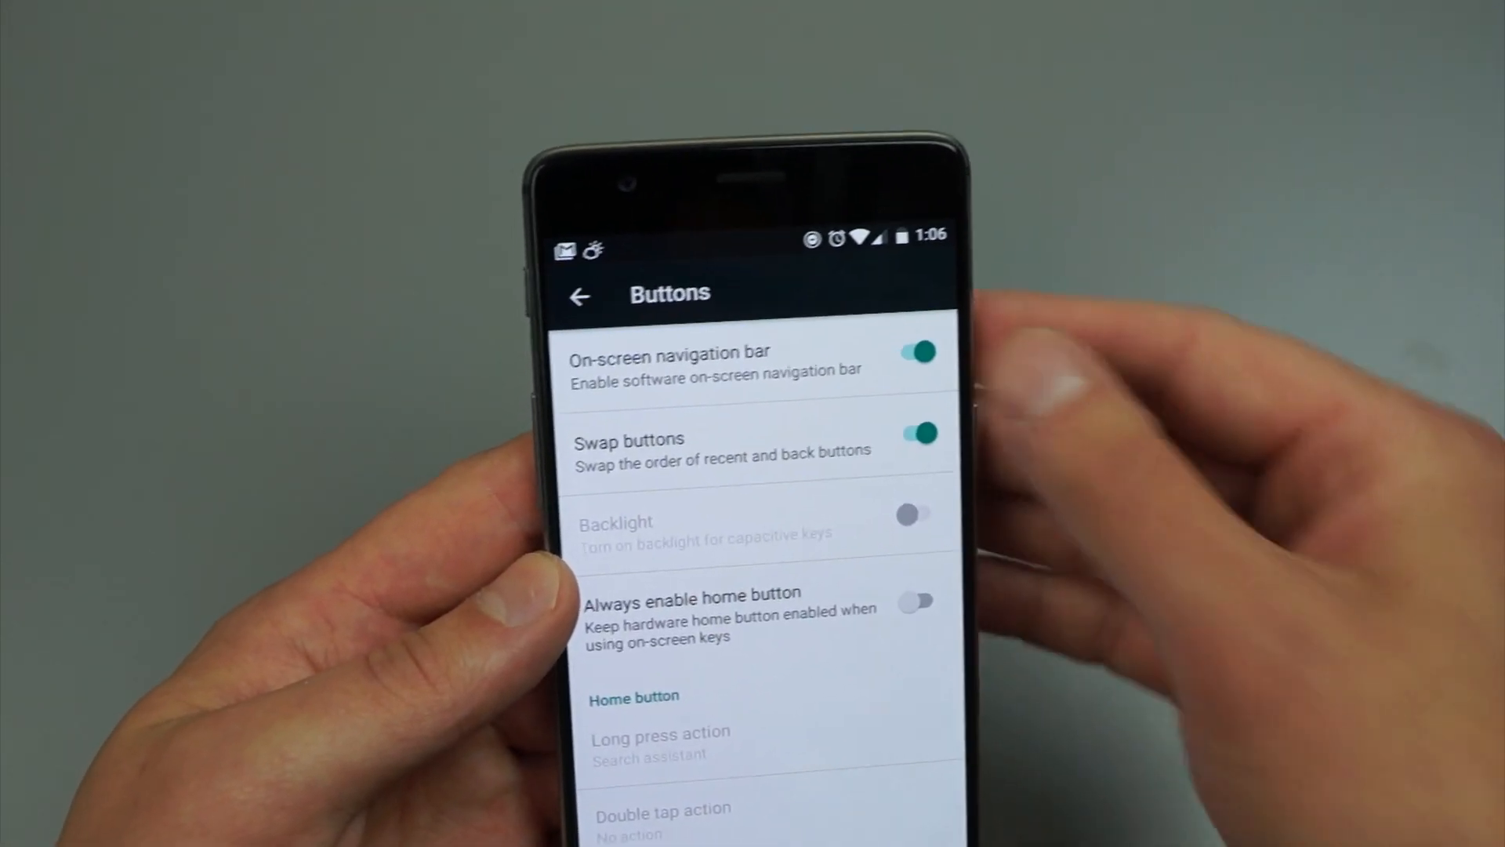
pyautogui.click(914, 352)
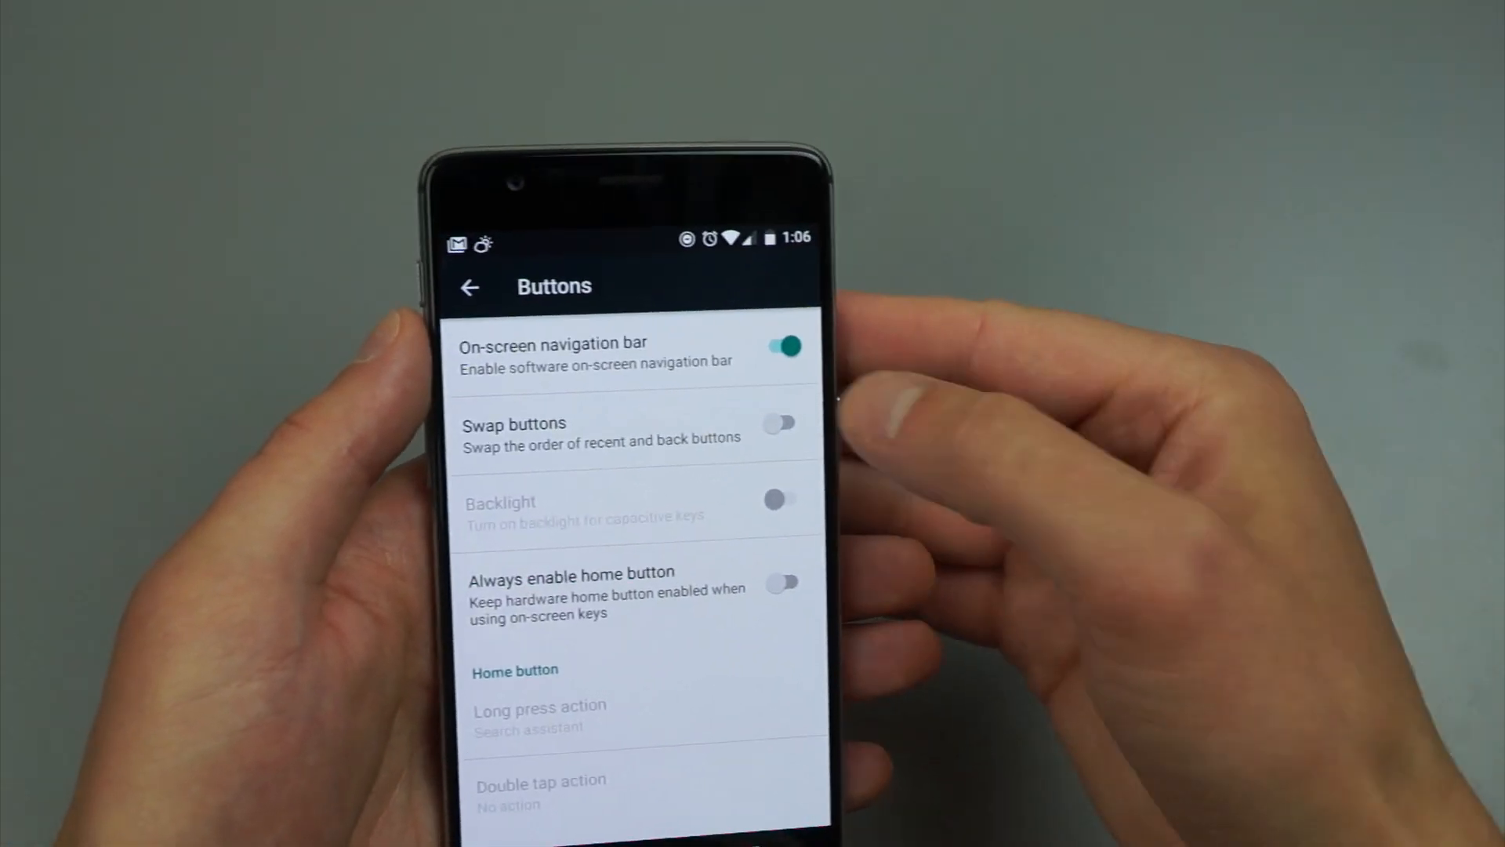
pyautogui.click(783, 346)
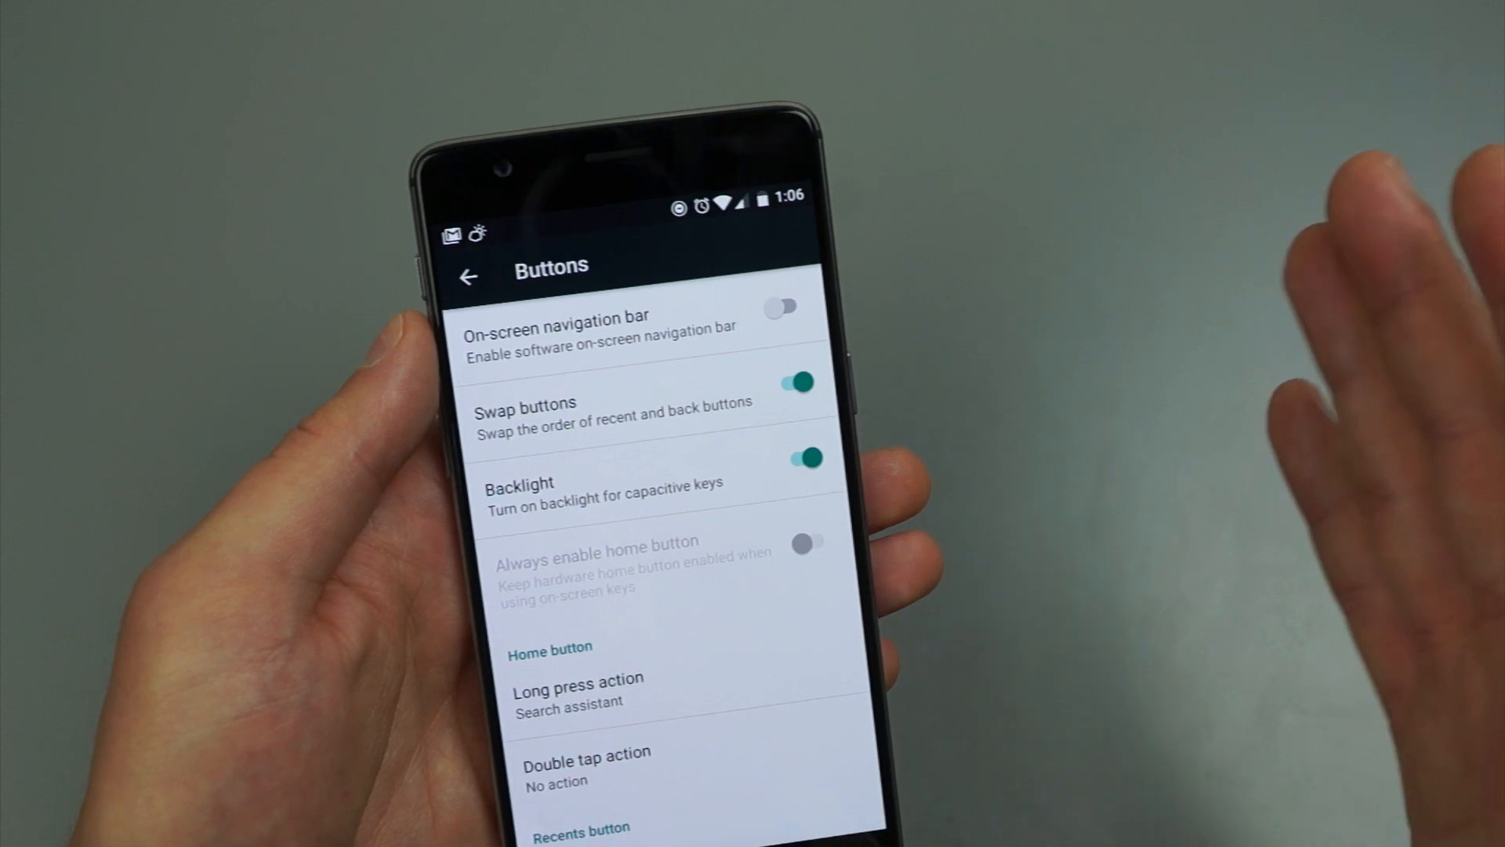
pyautogui.scroll(-3)
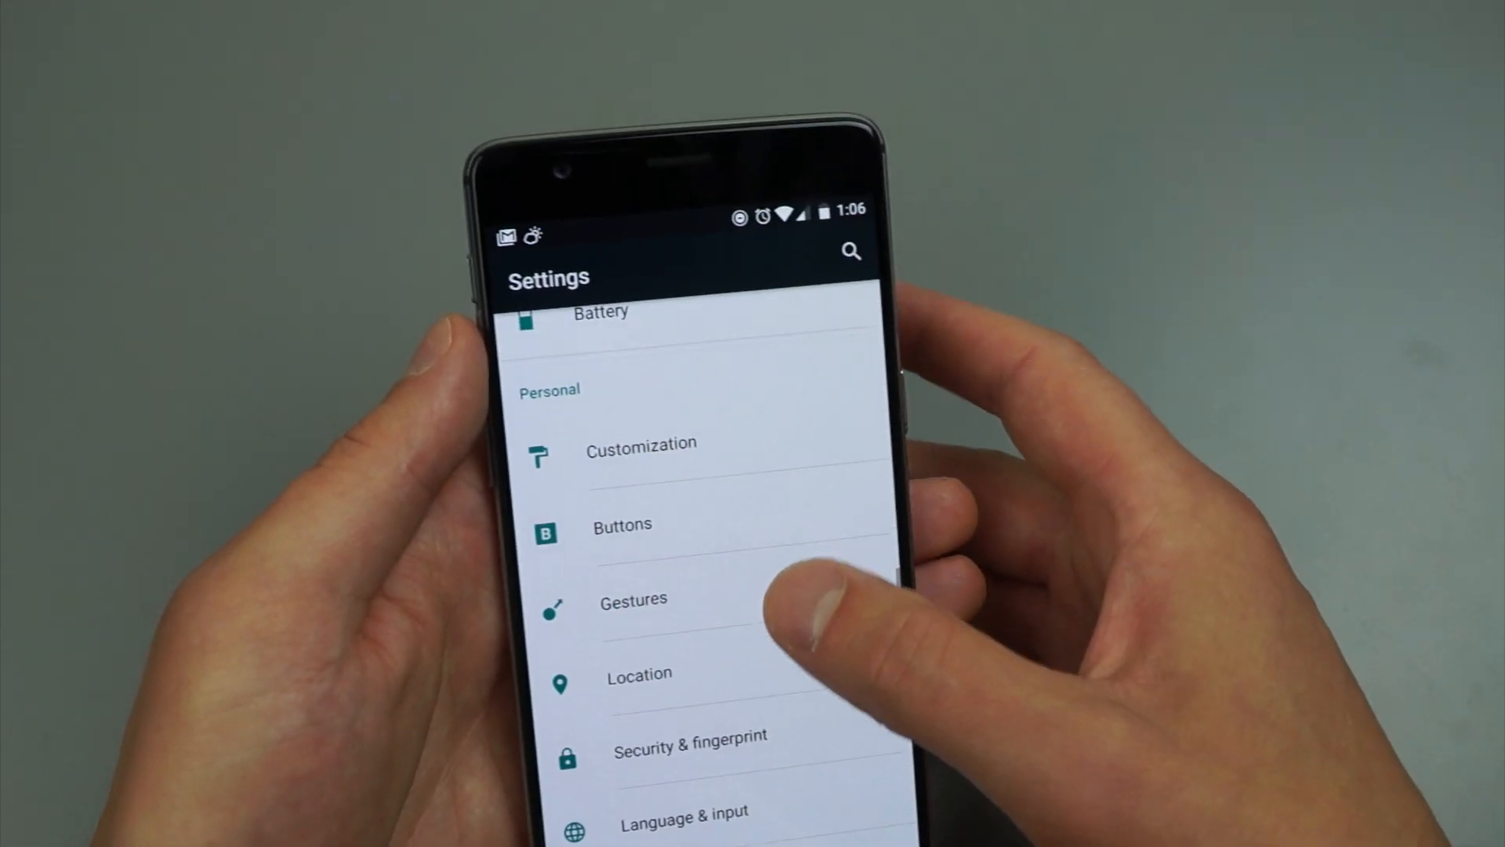
# Open About phone and scroll through its details, including OxygenOS 3.1.2
pyautogui.scroll(-3)
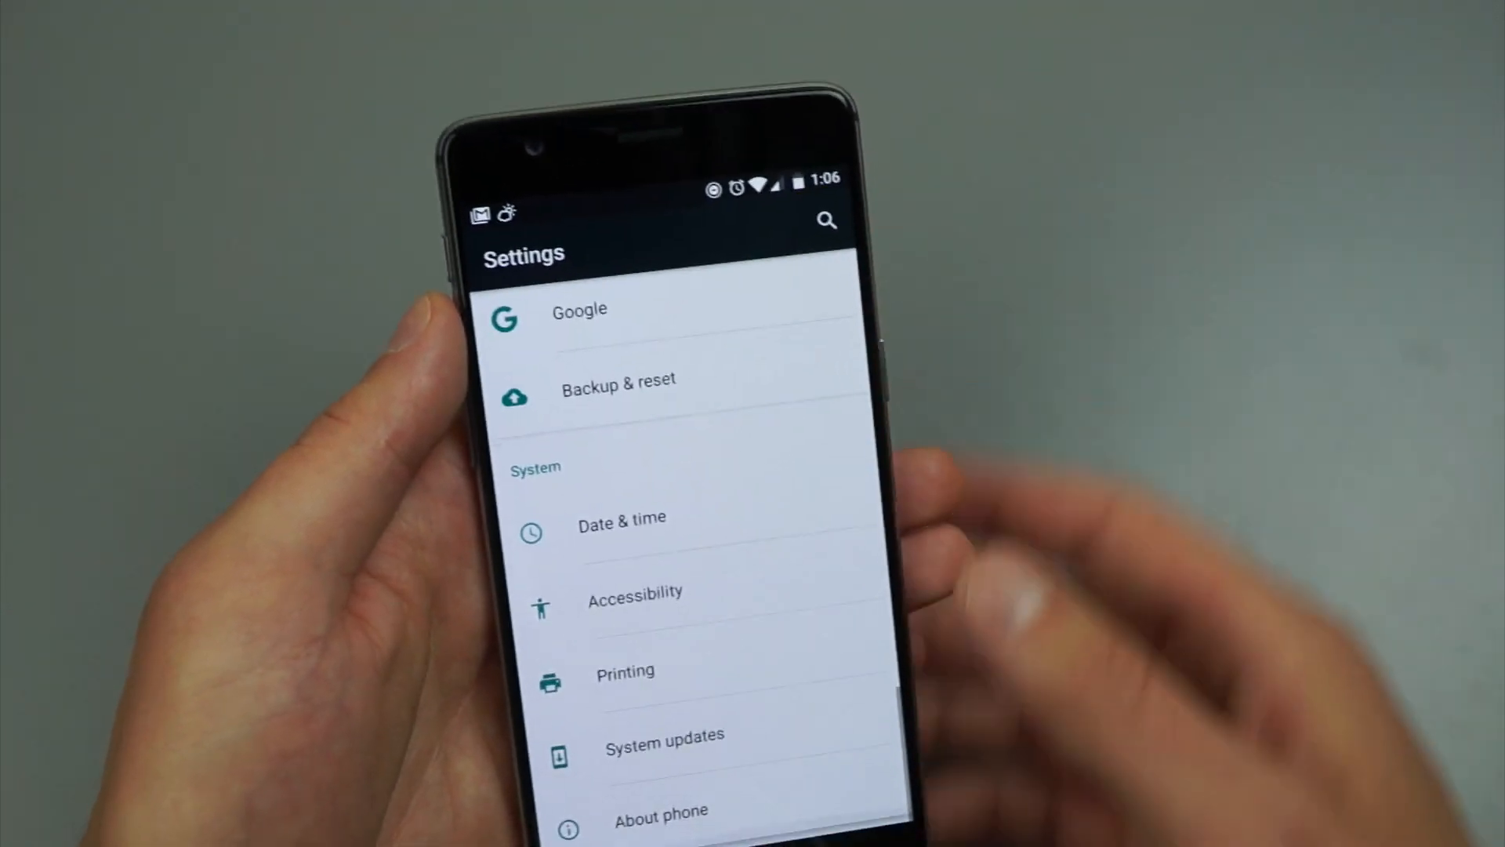
pyautogui.click(661, 810)
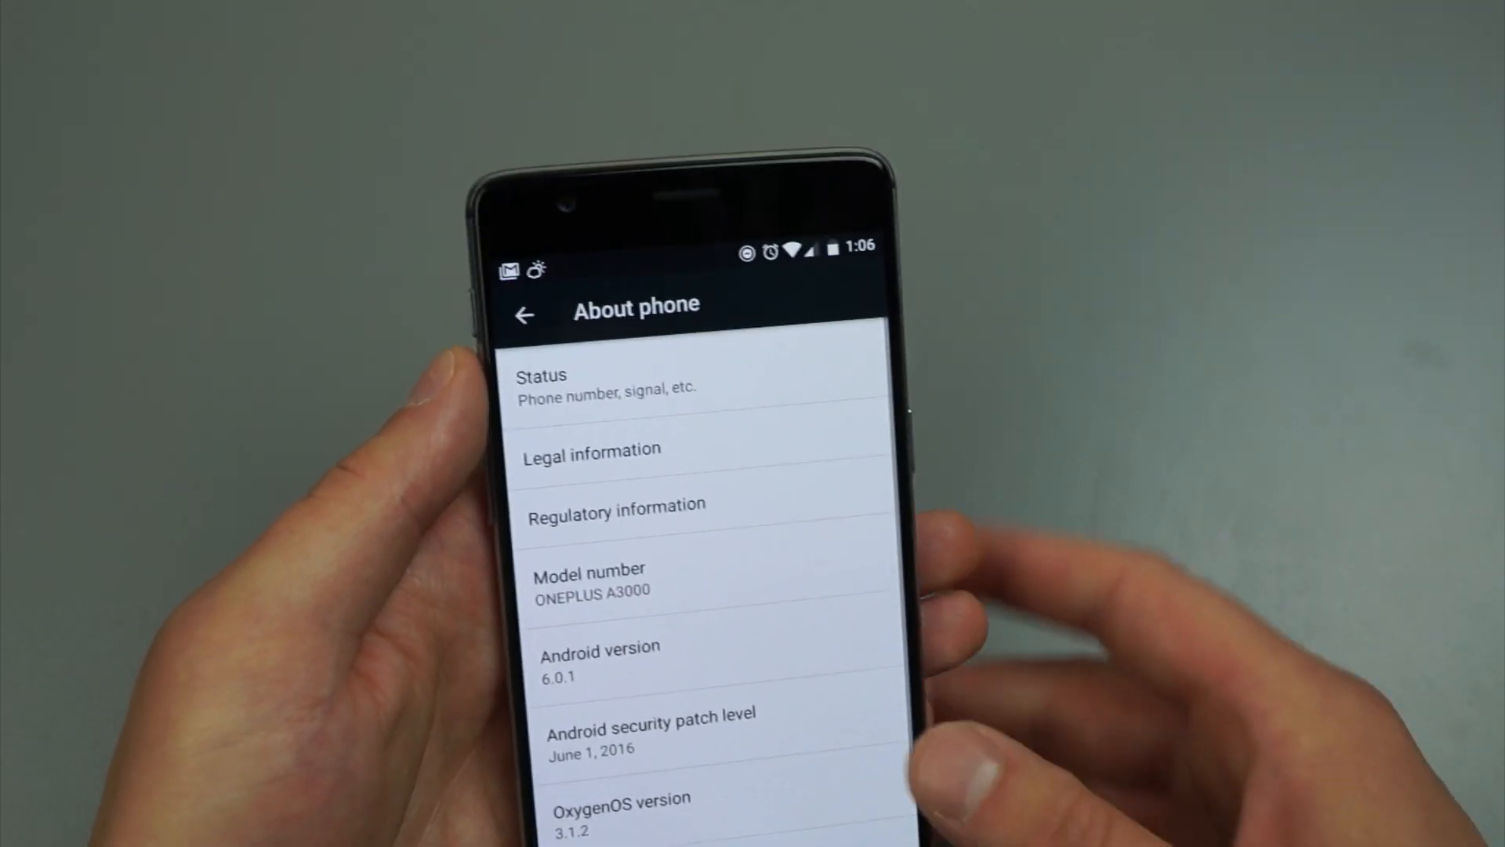
pyautogui.scroll(-3)
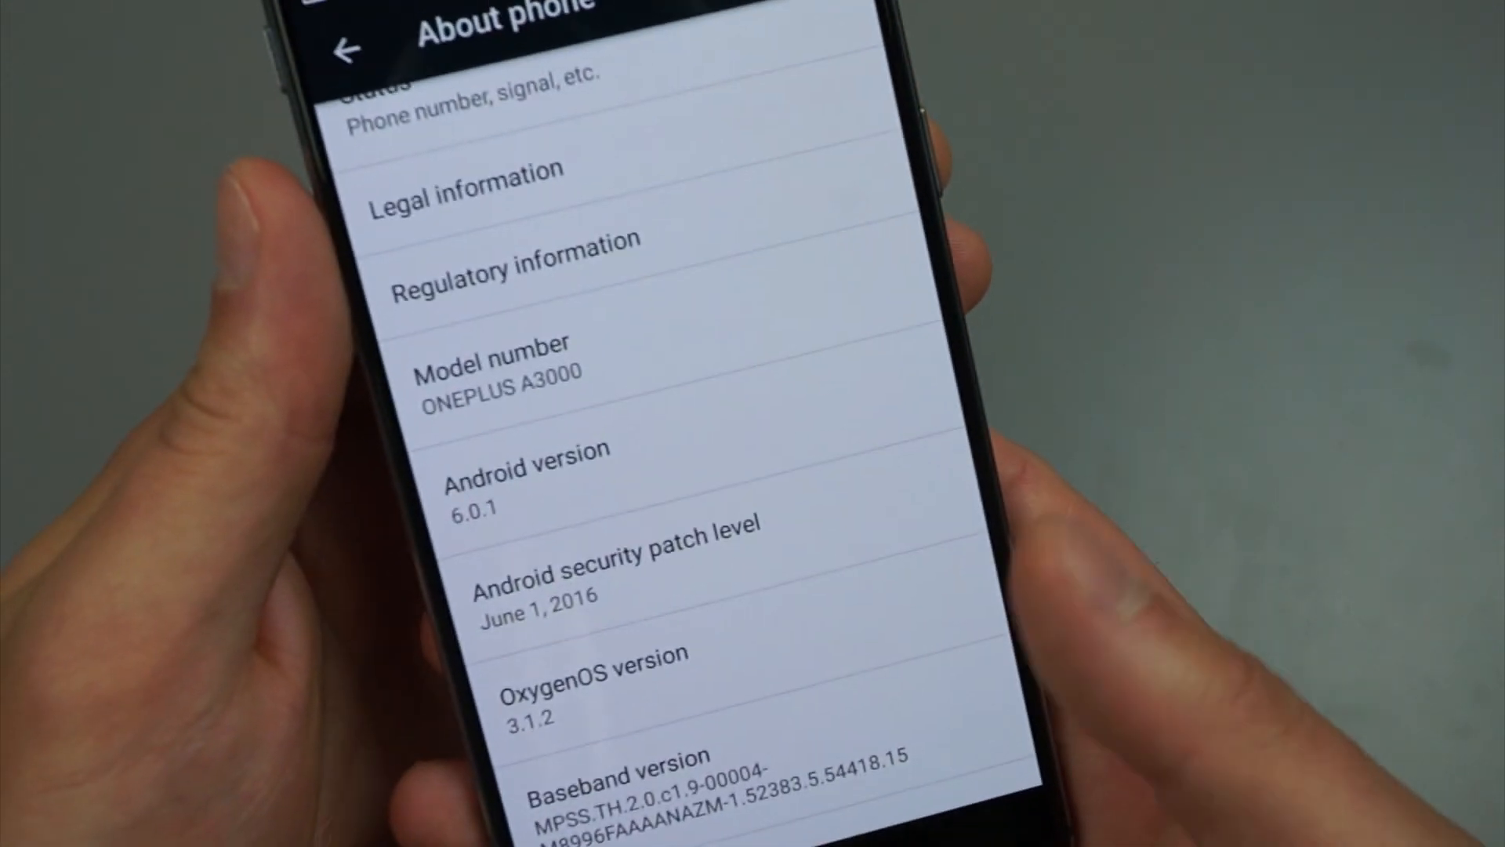
pyautogui.scroll(-3)
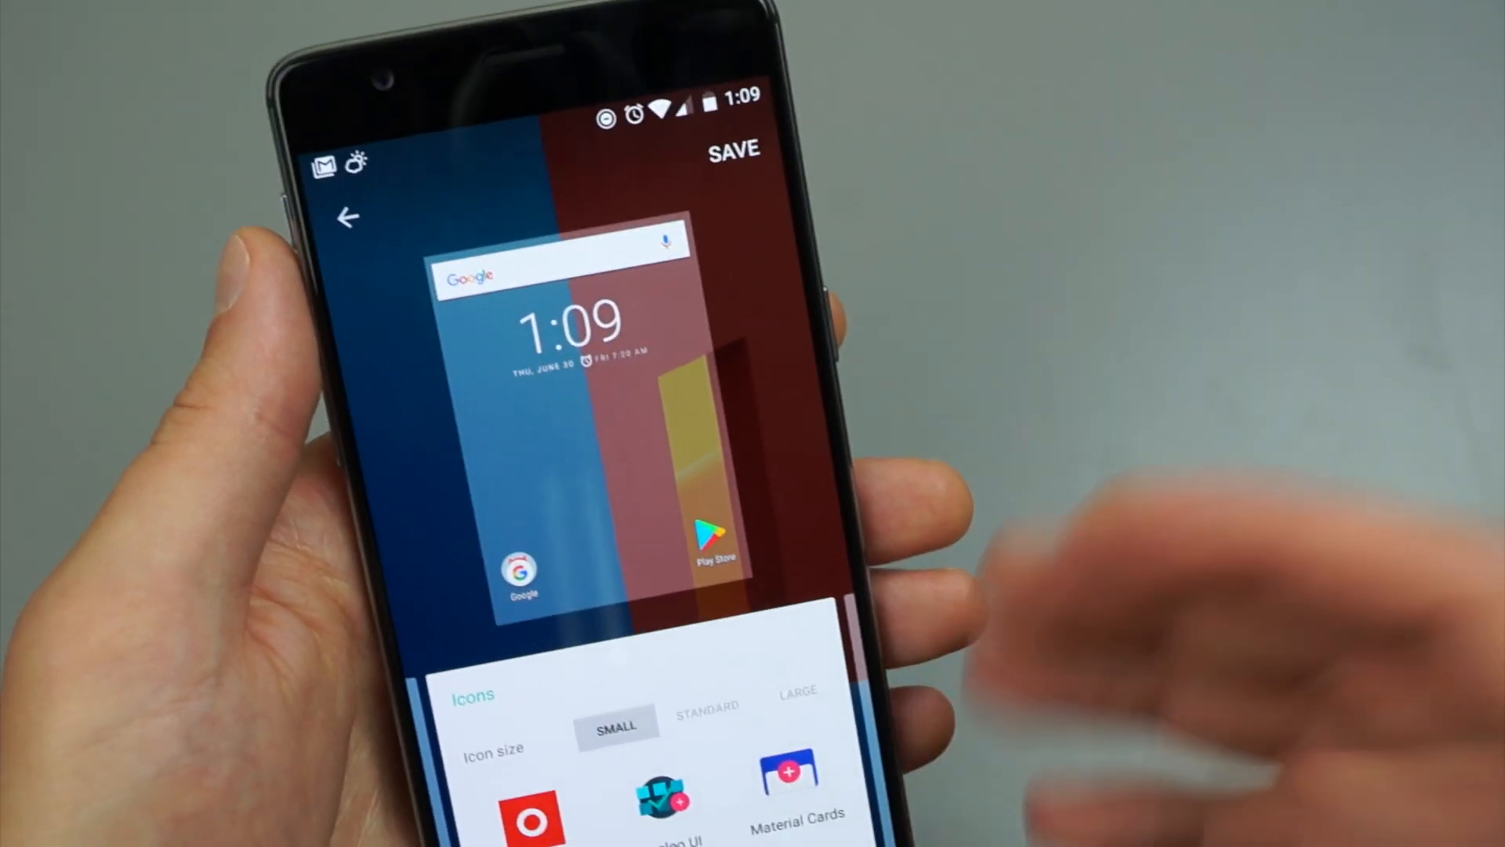
# Apply the Nucleo UI icon pack and view the restyled icons in the app drawer
pyautogui.click(735, 150)
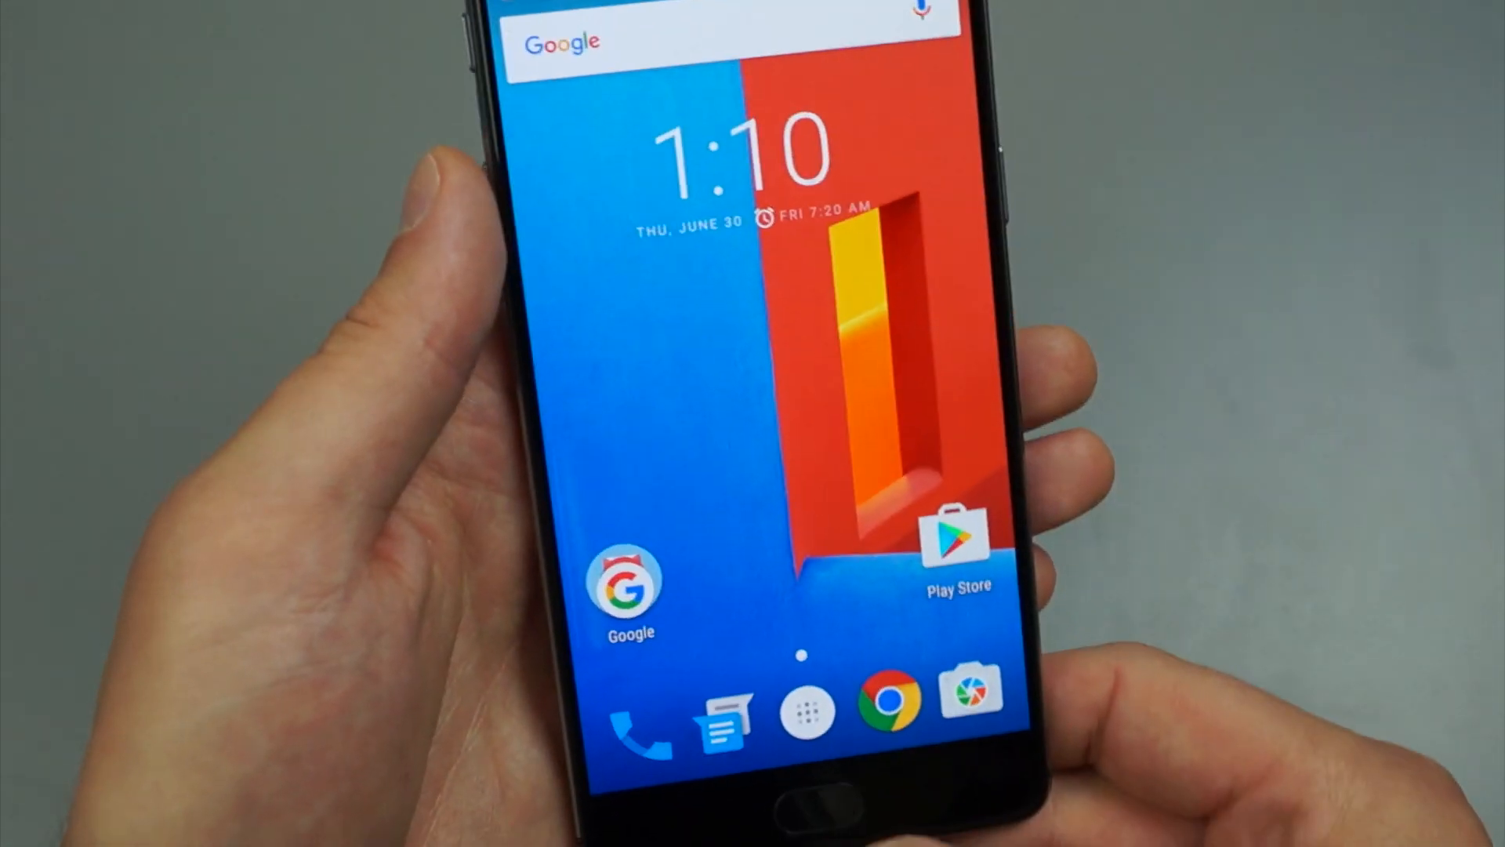
pyautogui.click(806, 705)
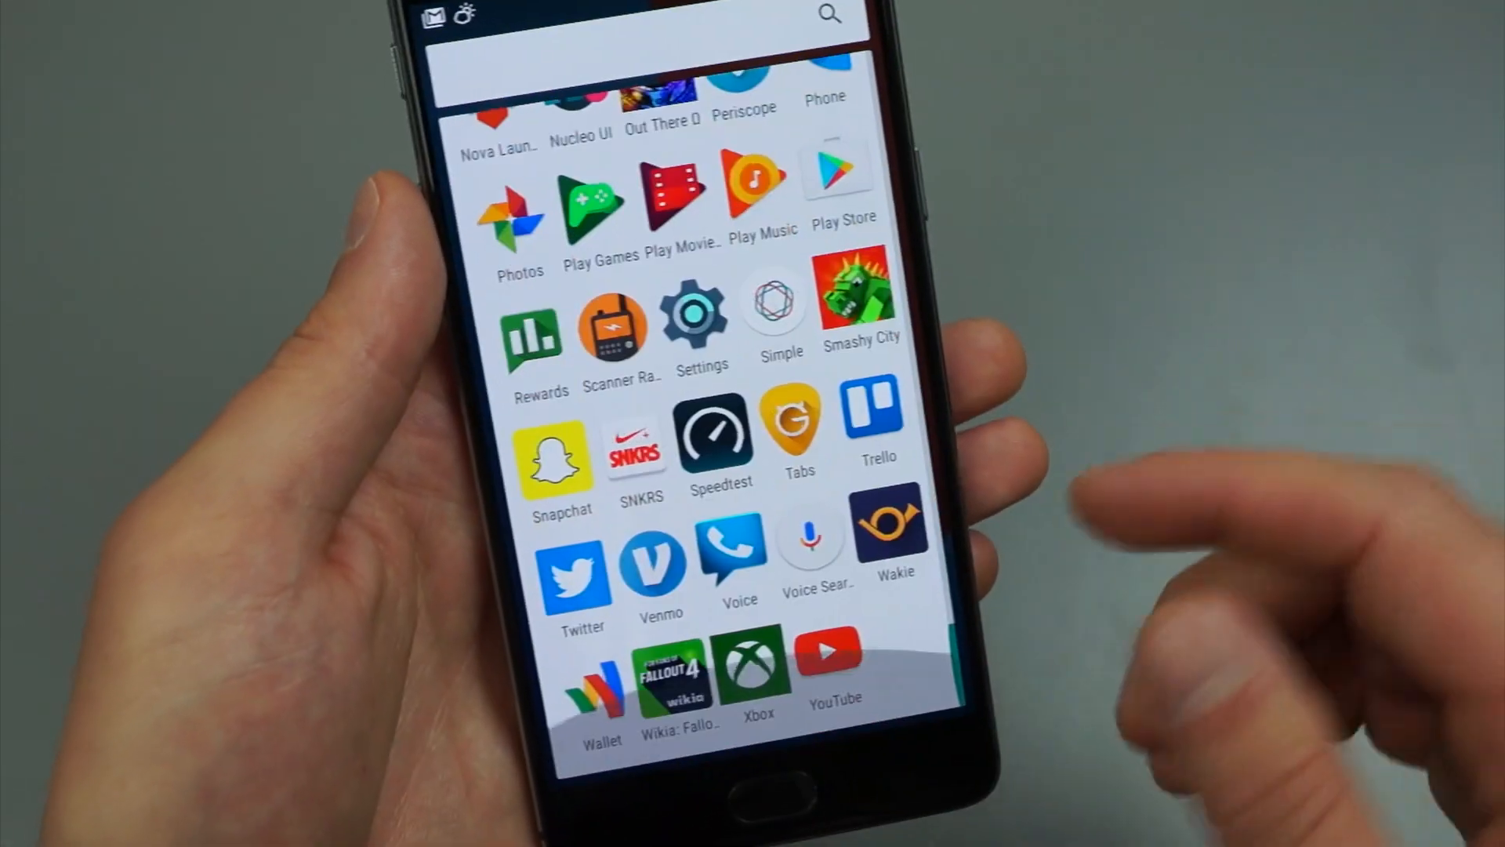